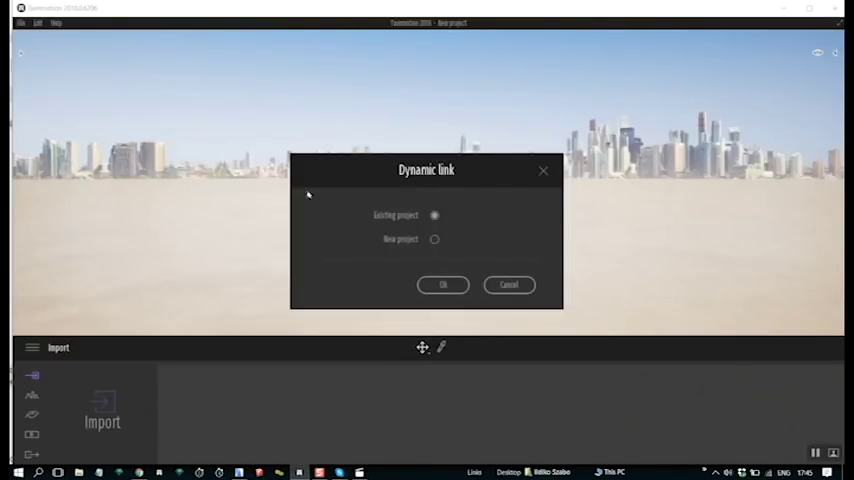
Link the ARCHICAD model into Twinmotion as a new project via the Dynamic link dialog.
click(434, 240)
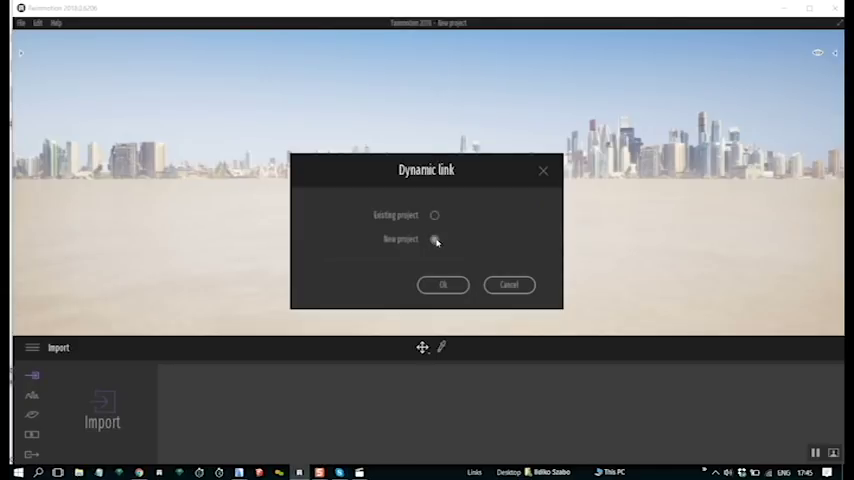
click(444, 284)
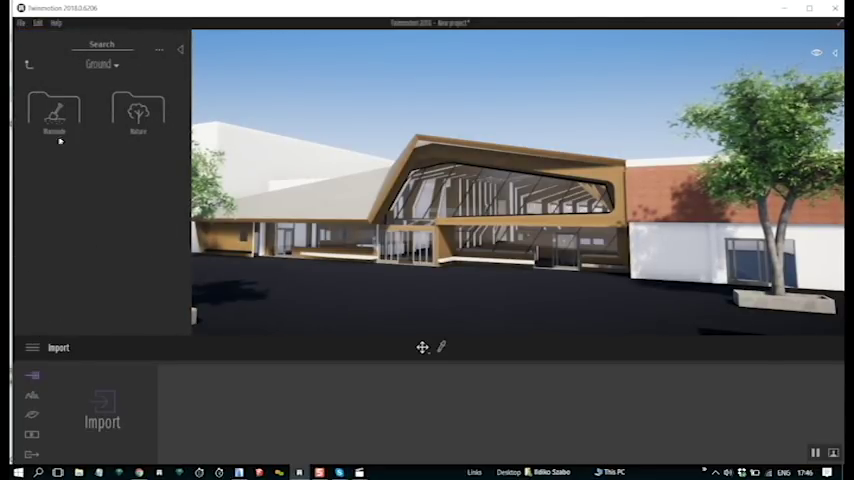
Browse the first Ground materials folder, scrolling through its sphere swatches.
click(100, 64)
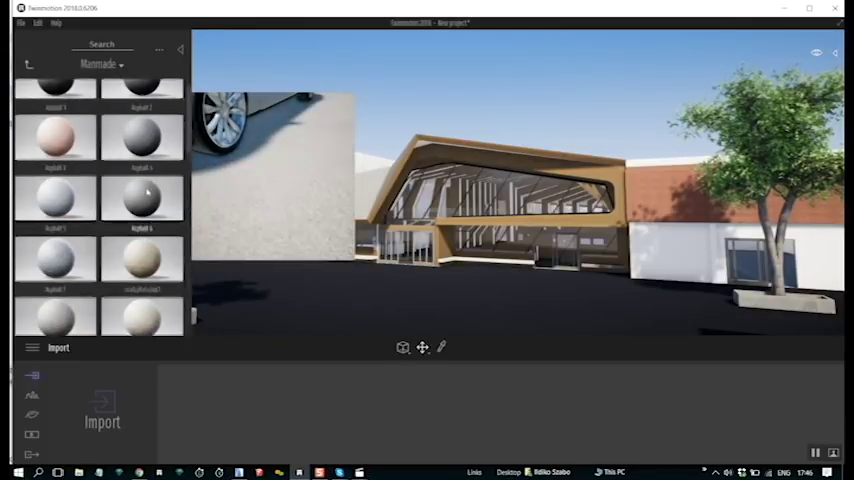
scroll(down, 3)
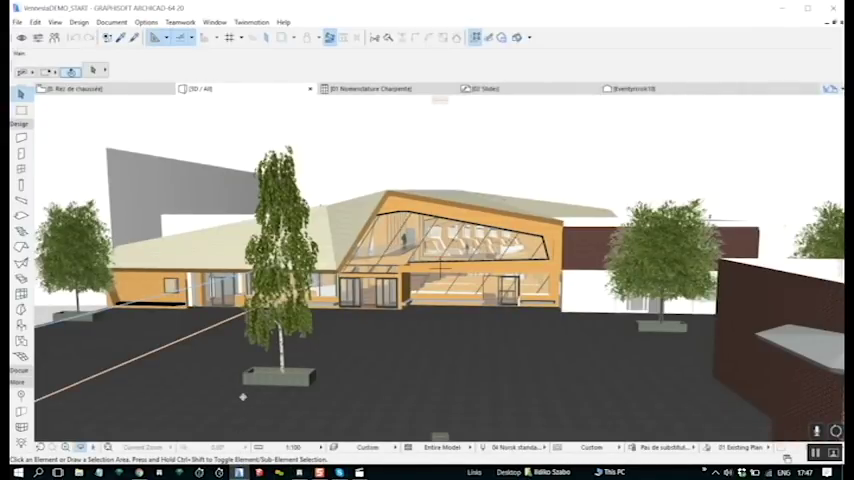
Show Layer Settings from the Document menu and select one of the model's layers.
click(112, 22)
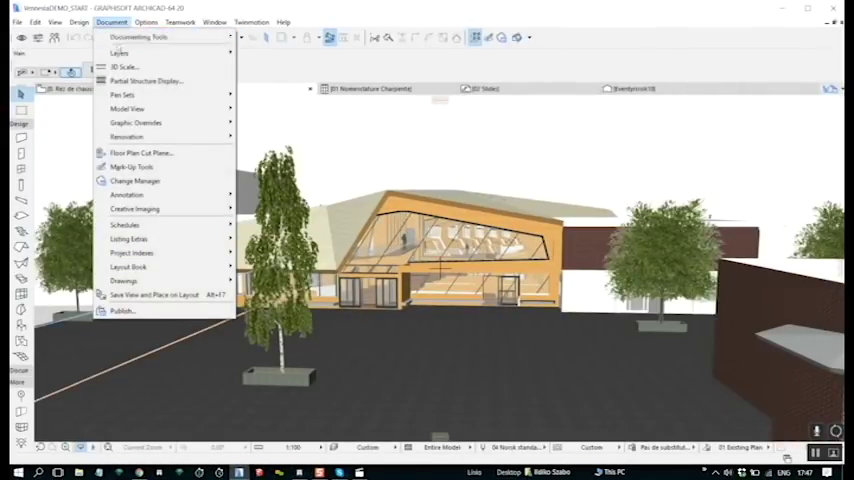
click(124, 52)
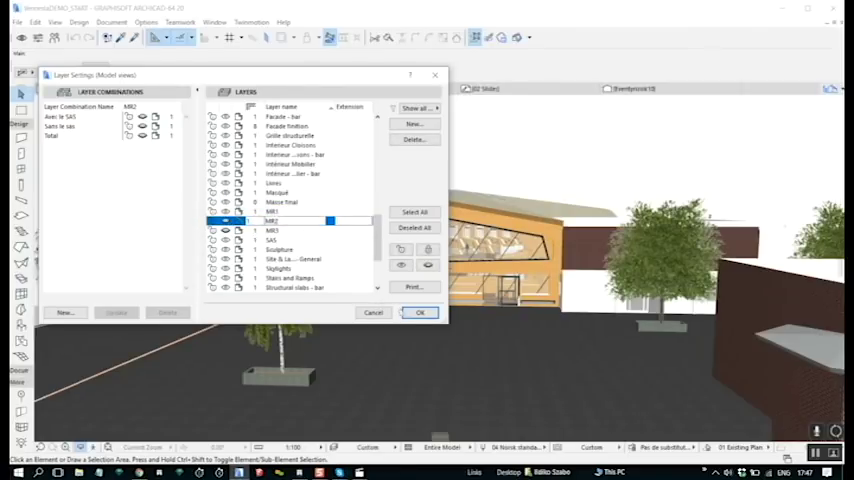
click(420, 312)
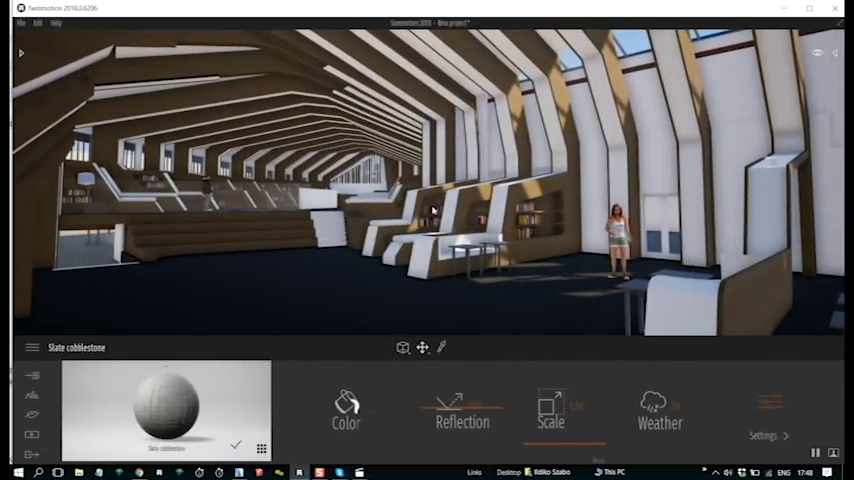
Activate Realtime GI in the project settings.
click(764, 436)
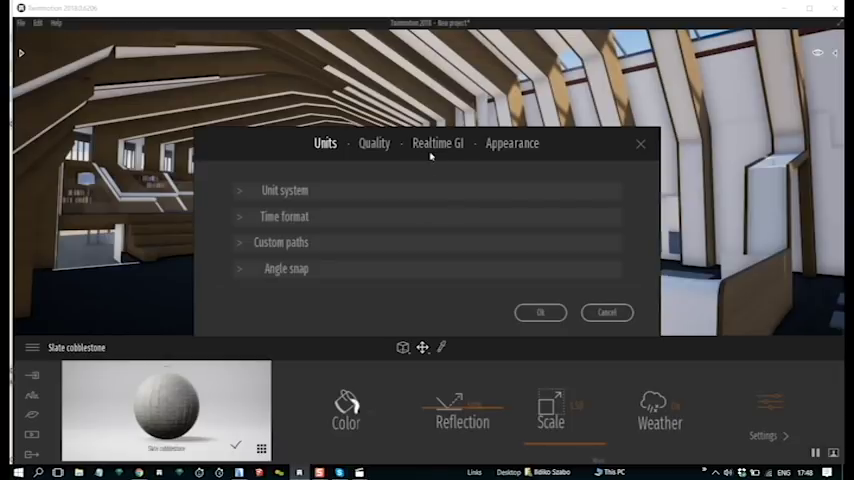
click(436, 144)
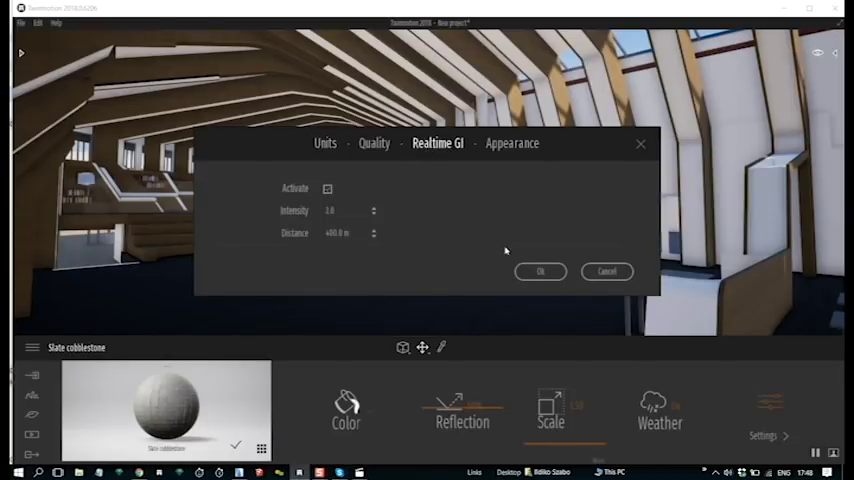
click(540, 272)
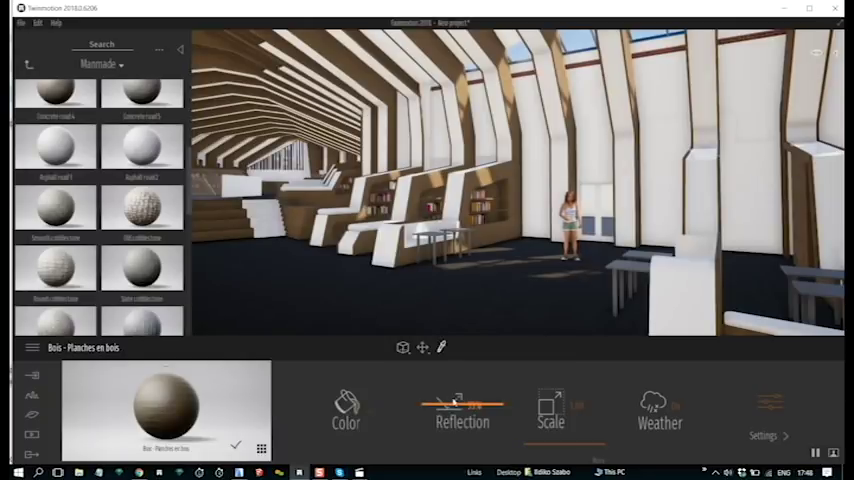
Raise the Planches en bois floor's reflection, then apply a lighter Wood material to the floor.
drag(456, 404, 448, 404)
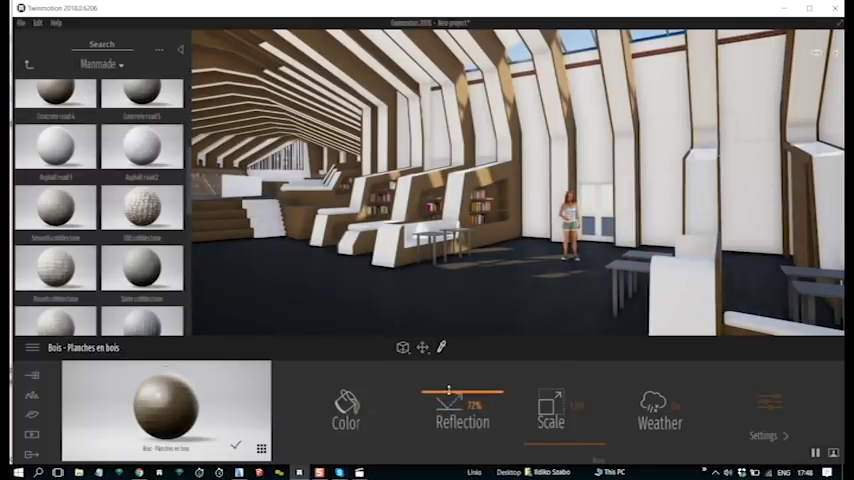
drag(448, 390, 470, 390)
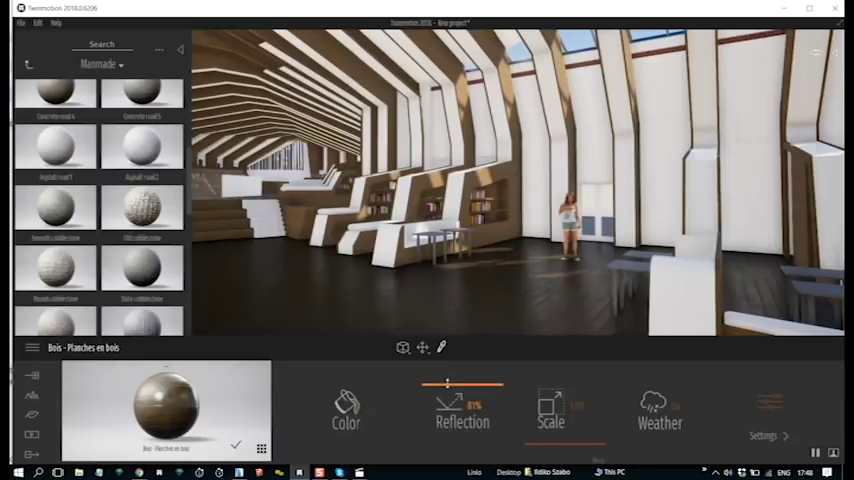
drag(448, 384, 454, 384)
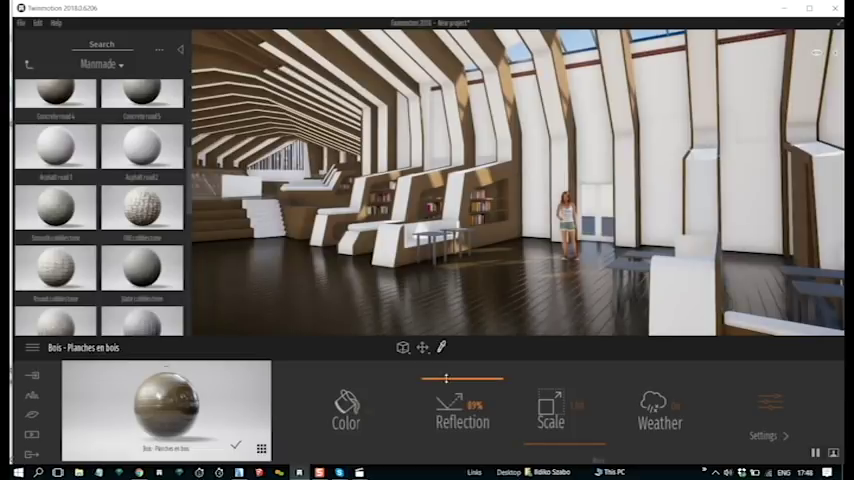
drag(450, 380, 444, 380)
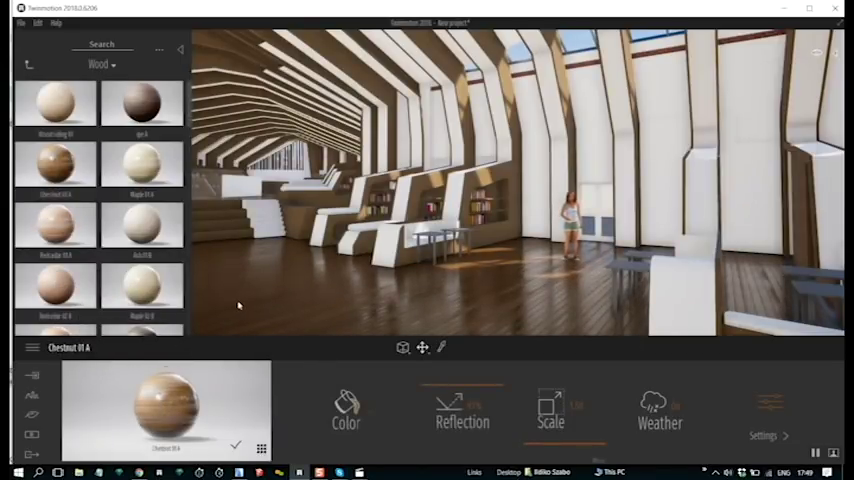
drag(460, 386, 424, 386)
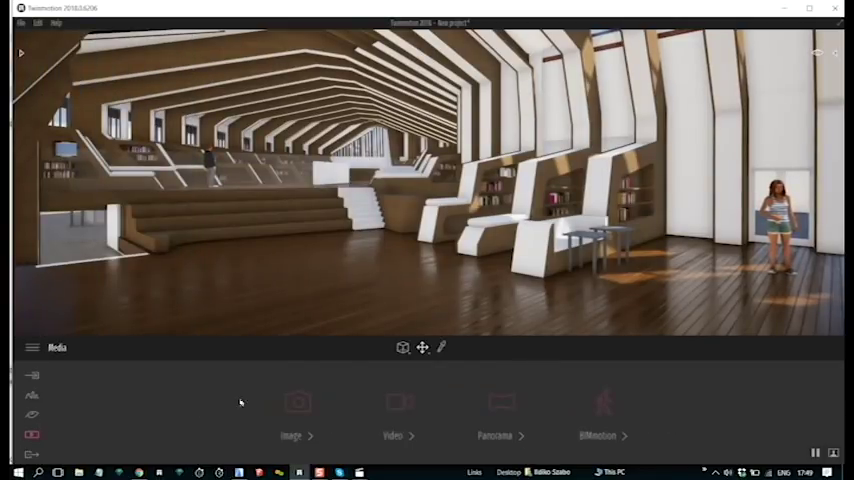
Create an exterior still under Media > Image and move to Export > Image.
click(296, 402)
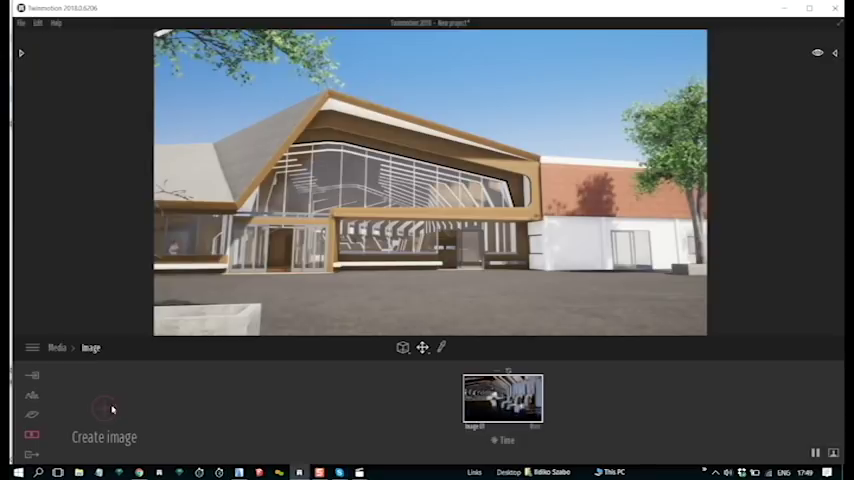
click(104, 408)
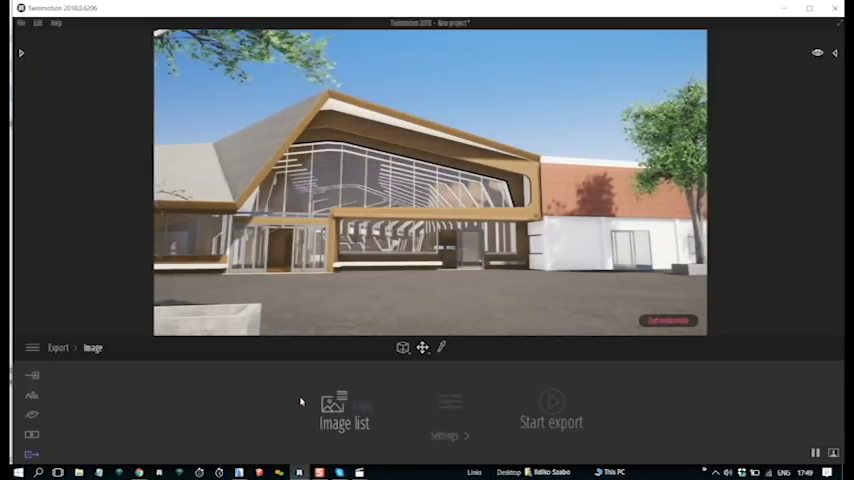
click(344, 412)
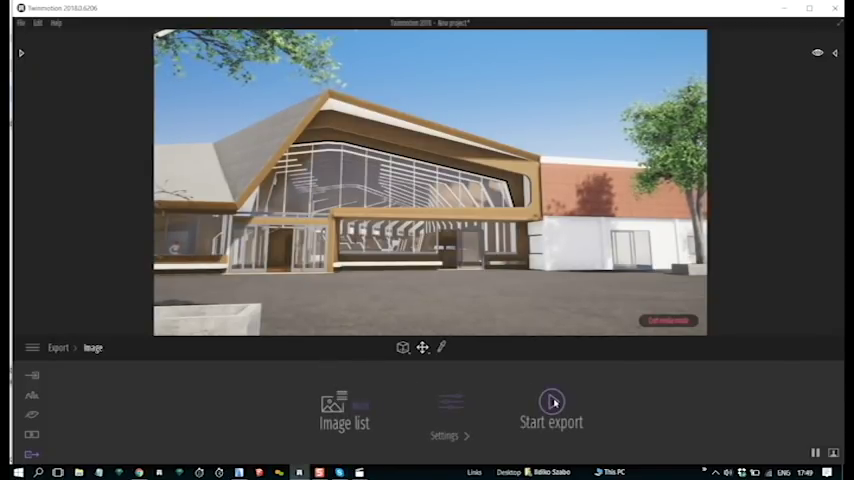
Export the image to a desktop folder and preview the rendered JPGs in File Explorer.
click(552, 402)
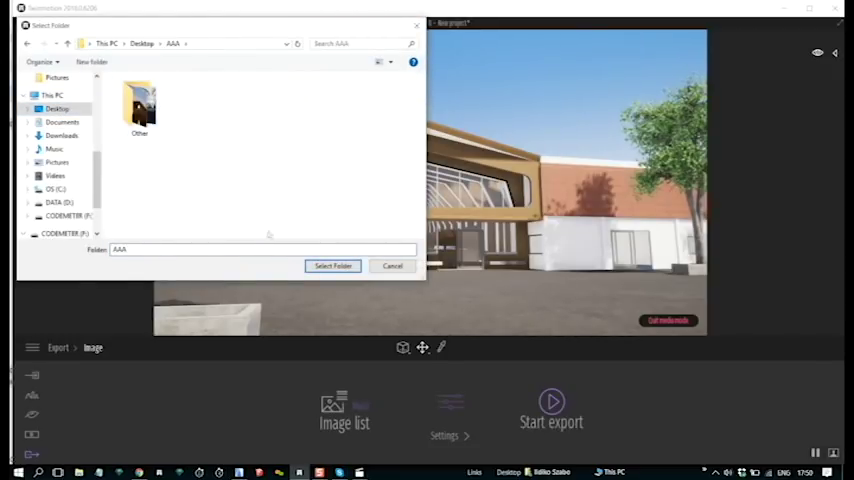
click(332, 266)
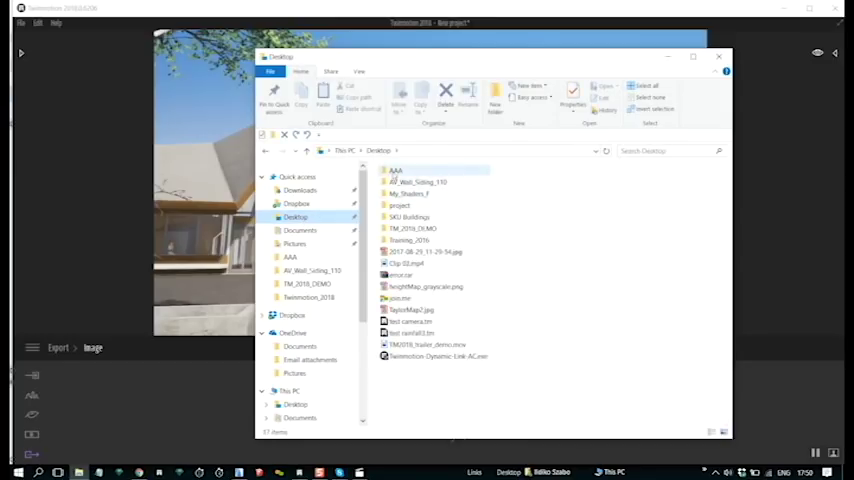
double_click(396, 170)
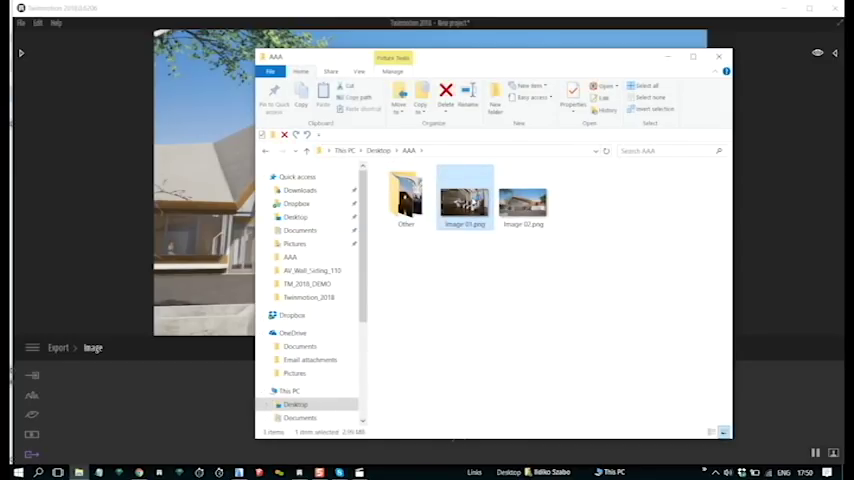
double_click(464, 196)
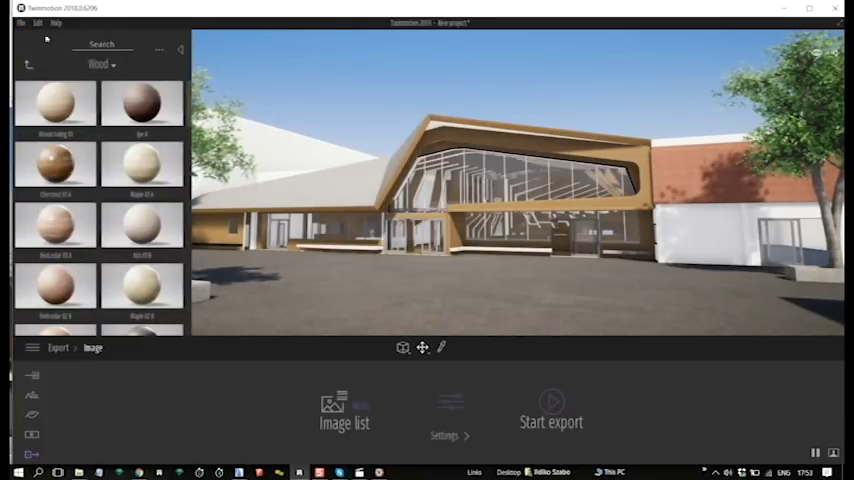
Close the Wood materials library and switch to the Import section.
click(30, 64)
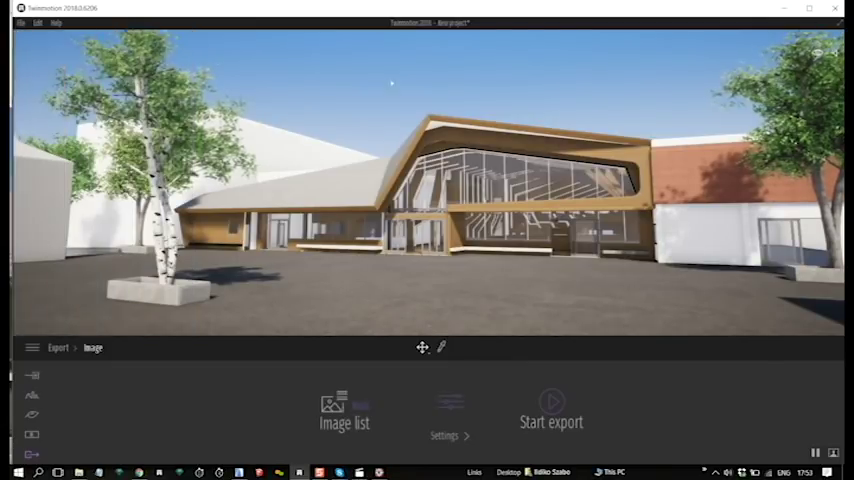
click(704, 52)
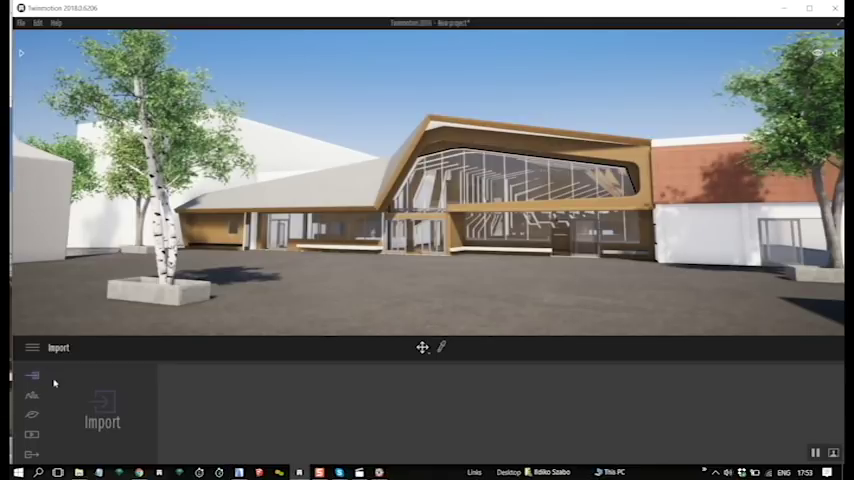
mouse_move(102, 410)
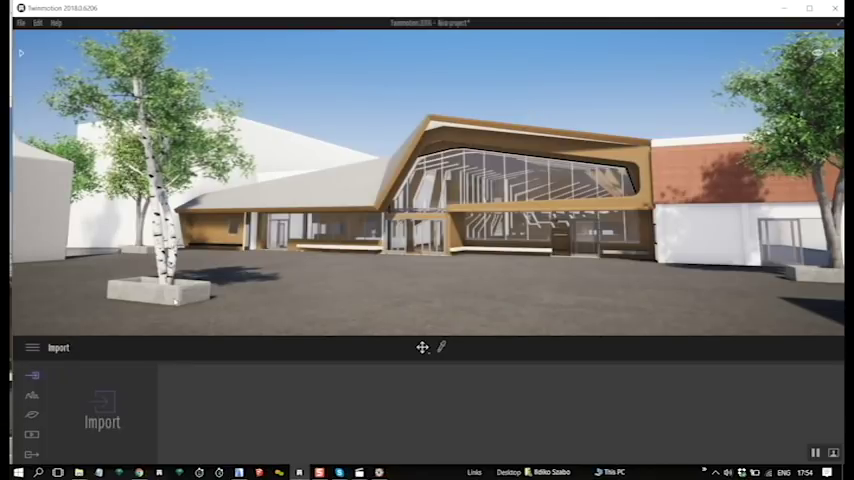
Show the Ambience settings (Localization, Weather, Vegetation, Grass), then the main Twinmotion menu.
click(32, 396)
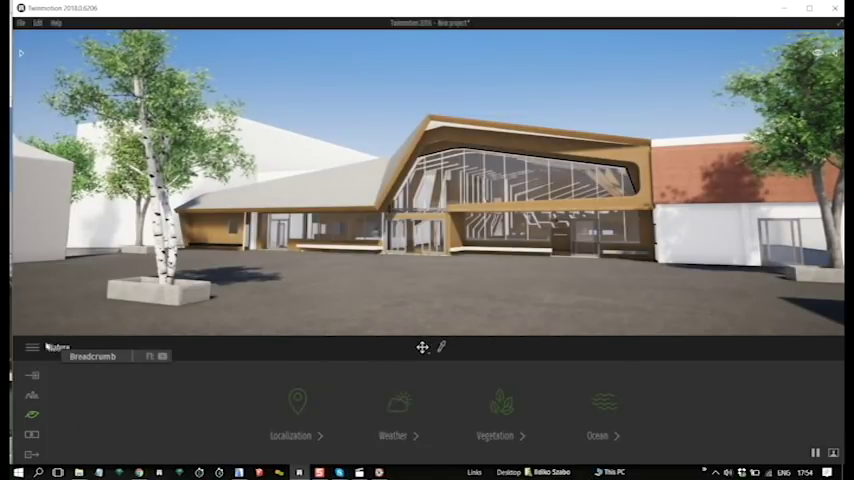
click(32, 348)
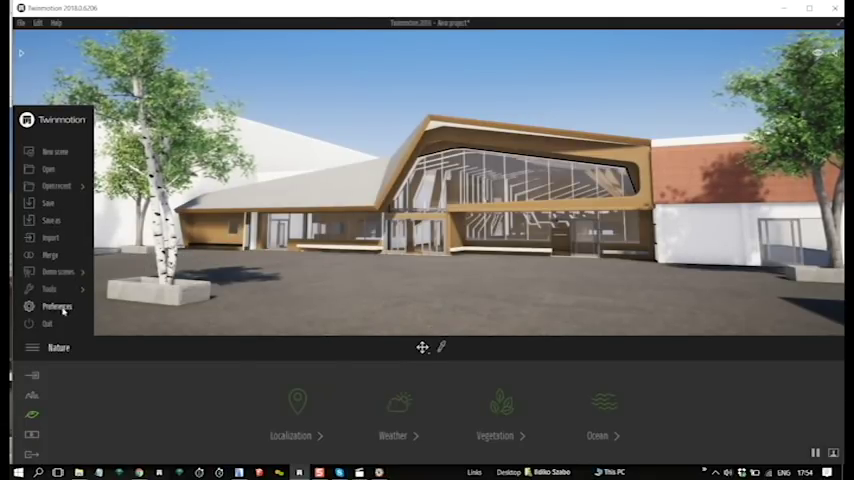
Show the Realtime GI options in Preferences.
click(58, 306)
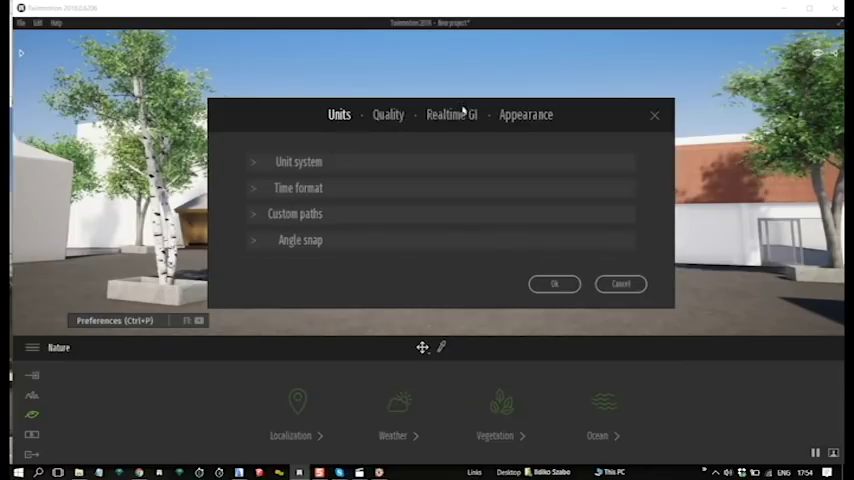
click(452, 114)
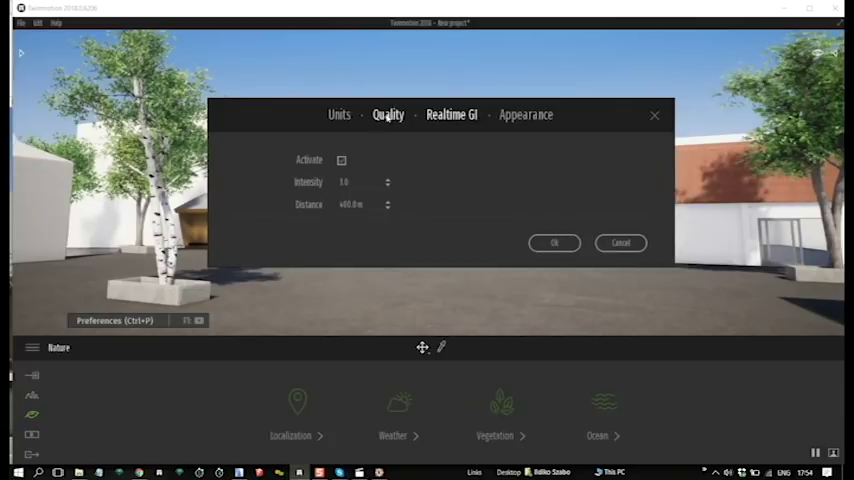
Review the Quality presets, with every category at Ultra.
click(388, 114)
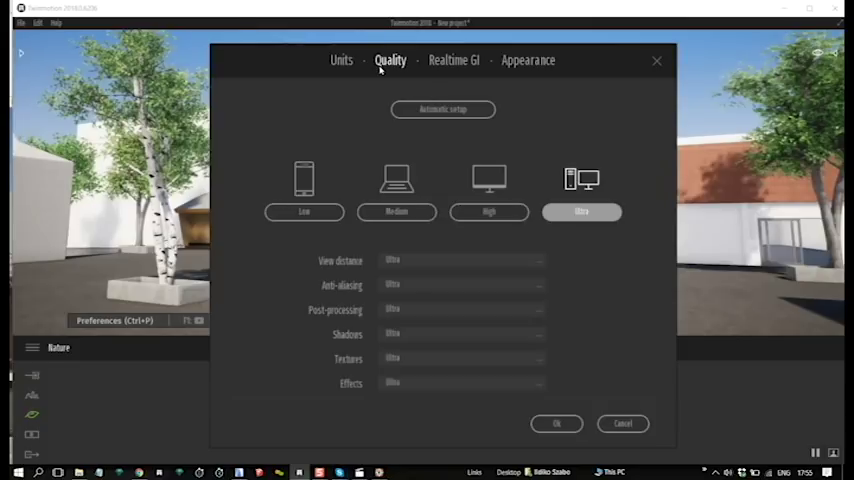
mouse_move(430, 320)
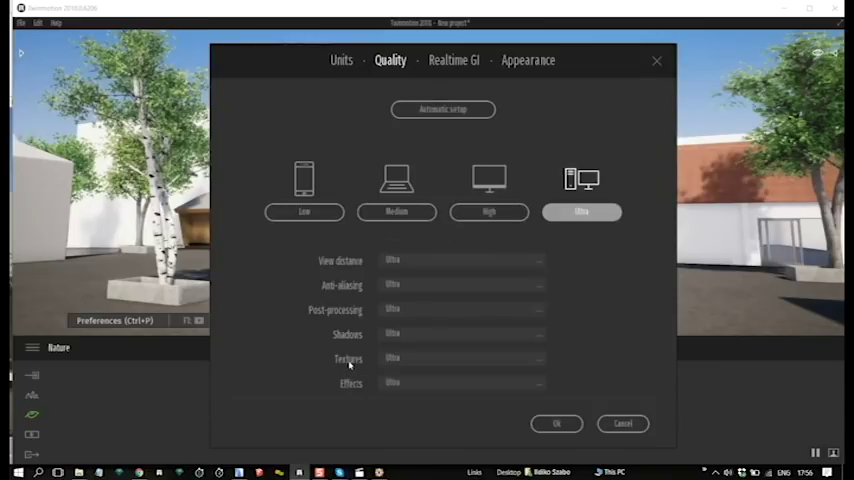
mouse_move(404, 272)
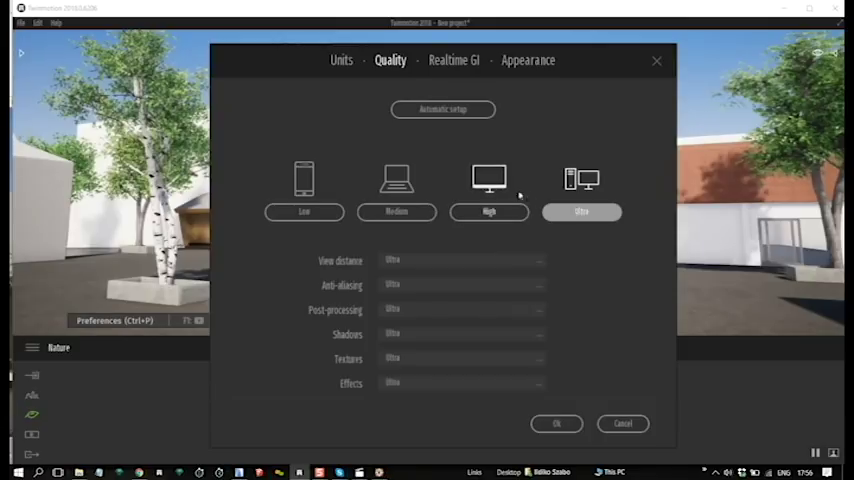
Check the anti-aliasing choices, keep Ultra everywhere and confirm the preferences with OK.
click(464, 284)
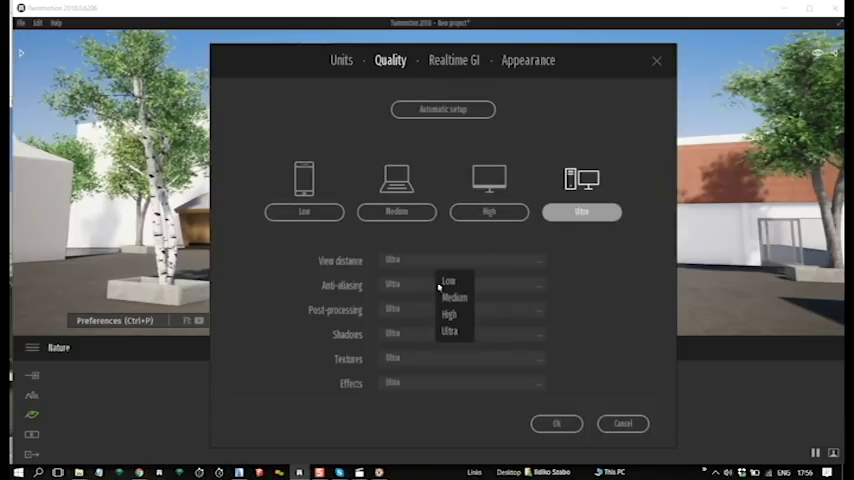
mouse_move(450, 280)
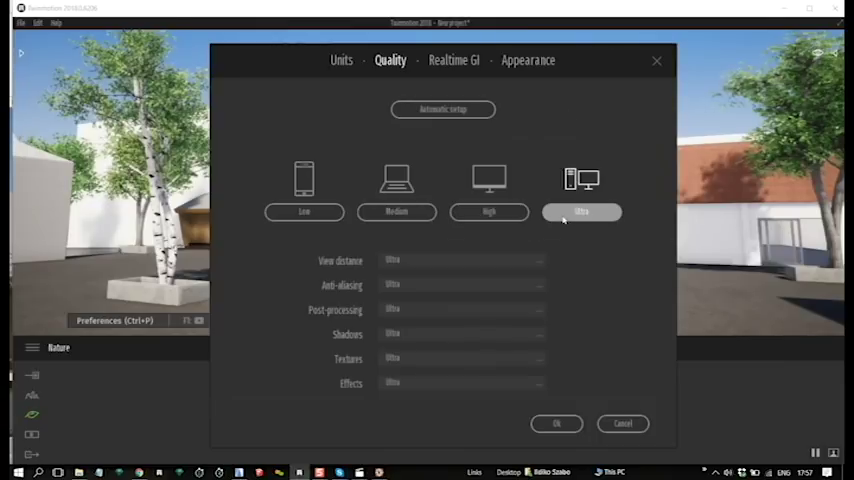
mouse_move(488, 238)
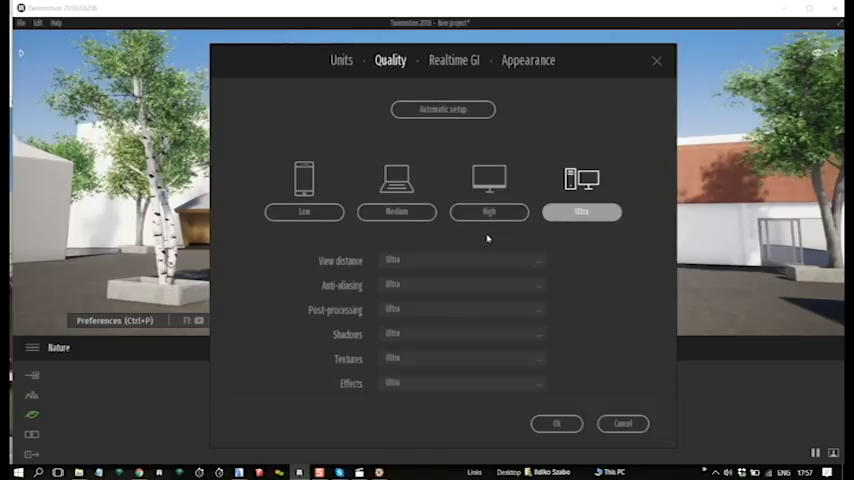
mouse_move(486, 236)
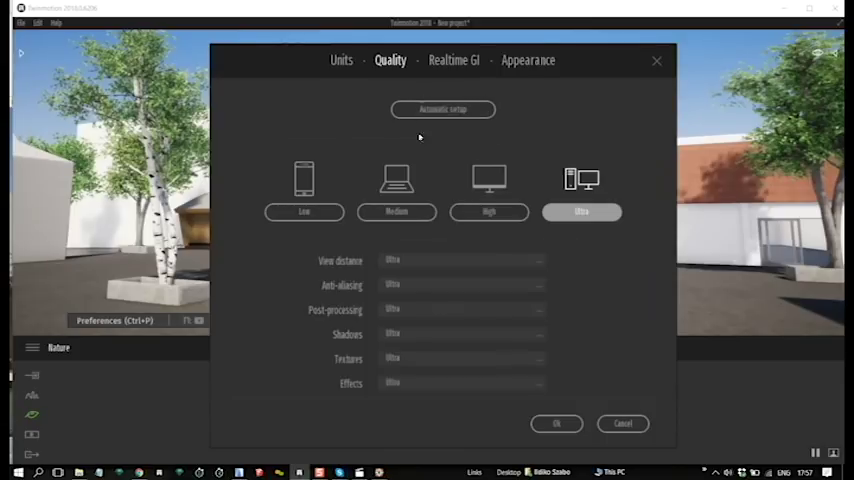
mouse_move(448, 140)
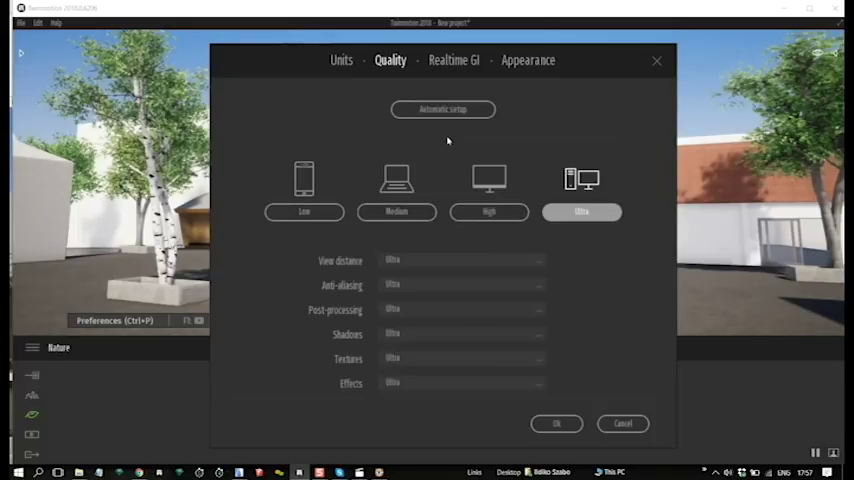
mouse_move(488, 310)
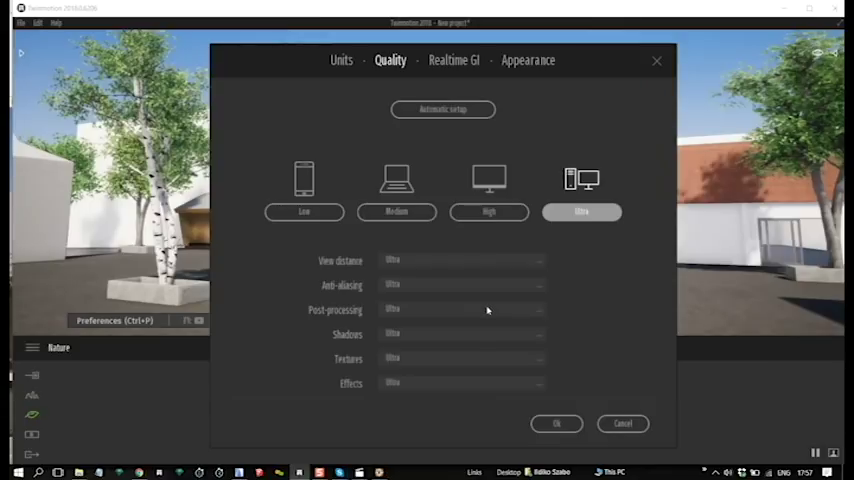
mouse_move(496, 318)
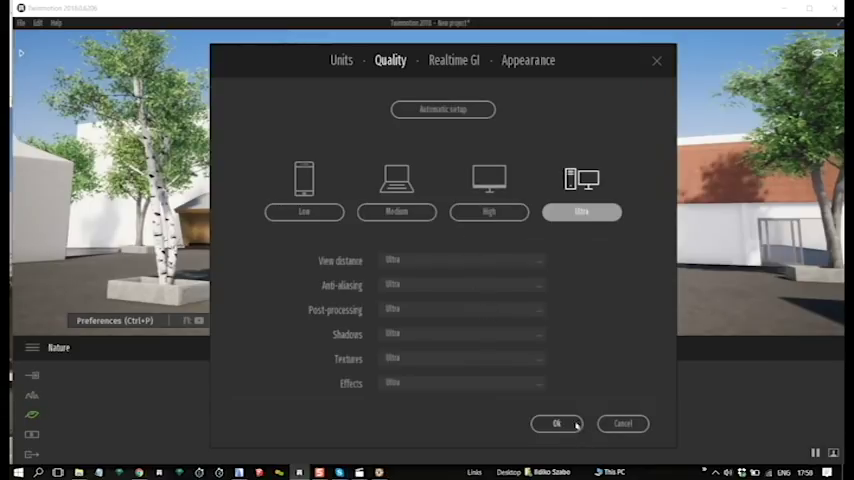
click(556, 424)
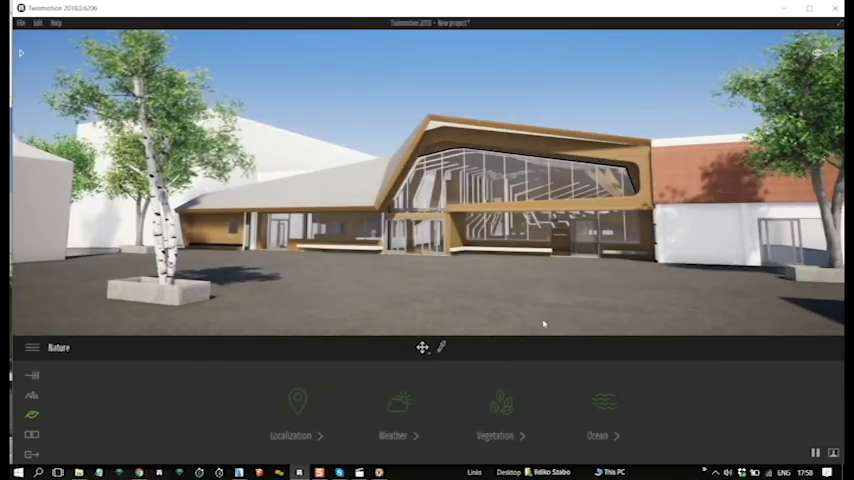
mouse_move(530, 276)
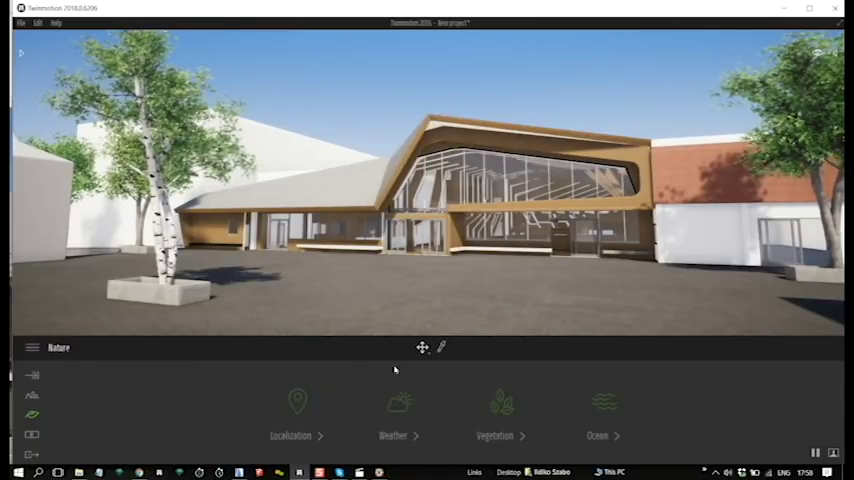
In Nature > Weather, slide the weather marker to rain so the cobblestones turn wet.
click(398, 416)
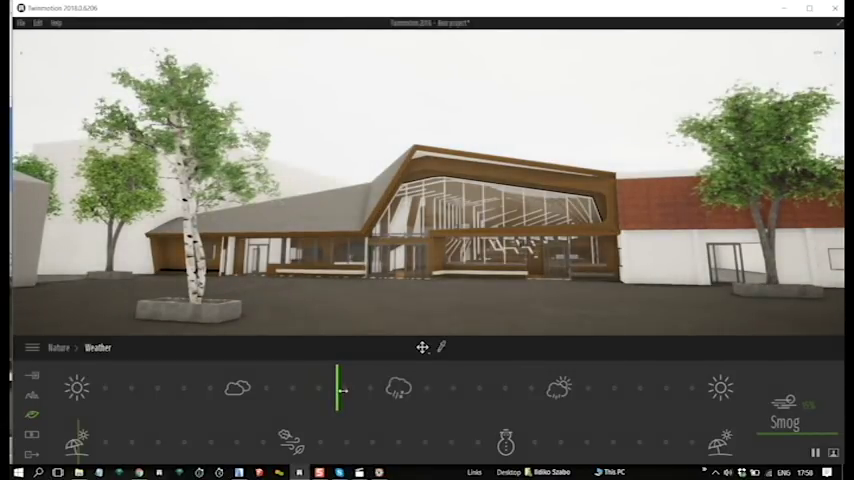
drag(340, 388, 384, 388)
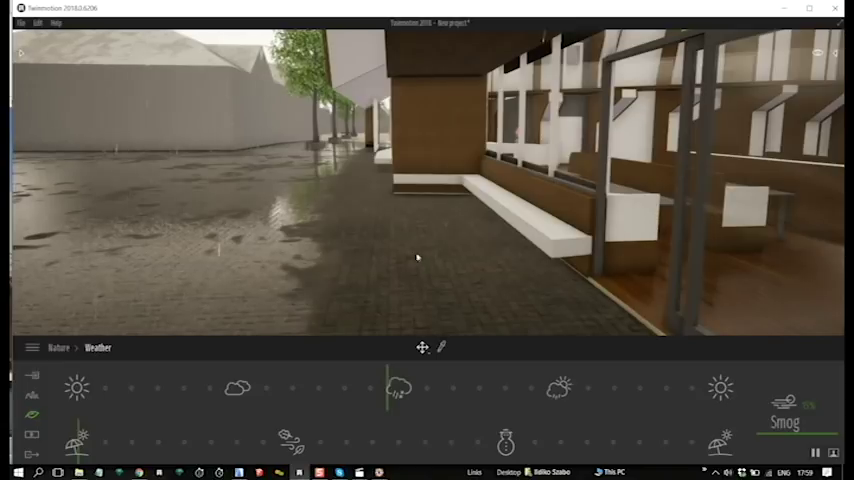
mouse_move(392, 212)
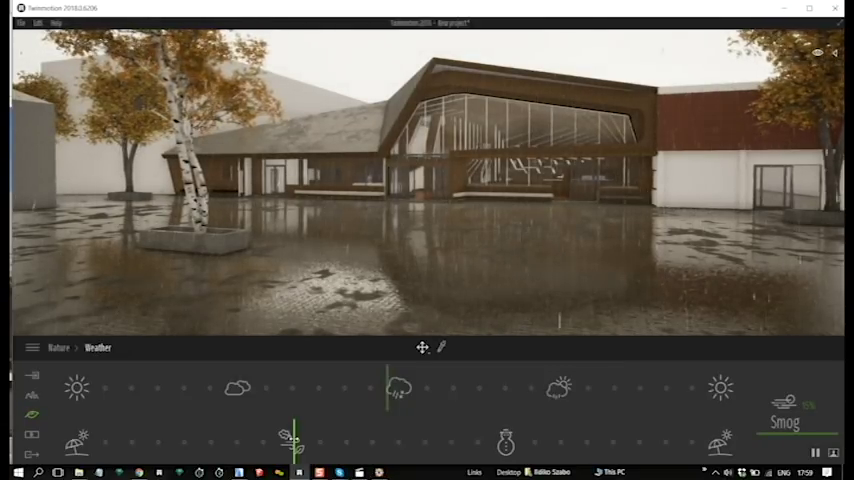
Slide the season to autumn foliage and back to green leaves.
drag(296, 432, 396, 432)
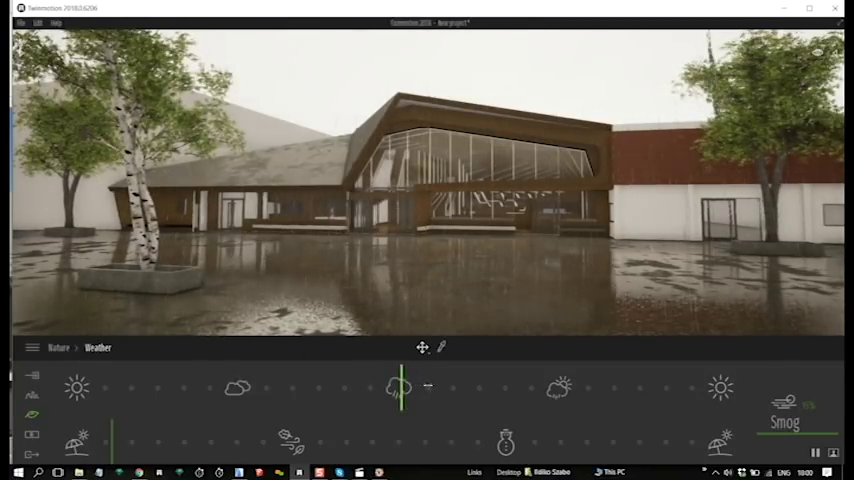
Slide the weather from rain through cloudy to full sun until the paving dries.
drag(400, 388, 466, 388)
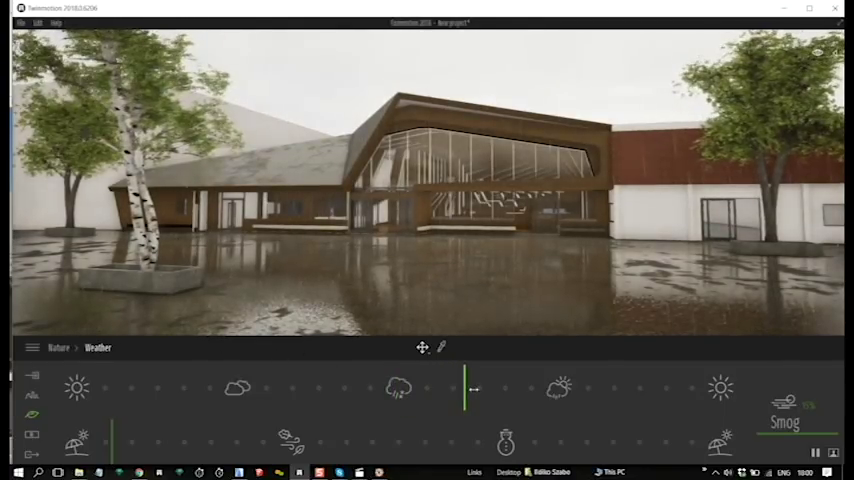
drag(466, 388, 502, 388)
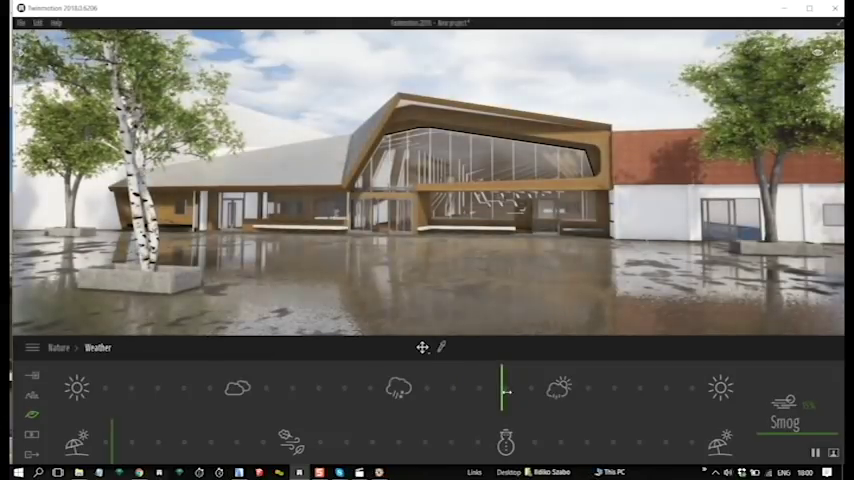
drag(504, 390, 504, 390)
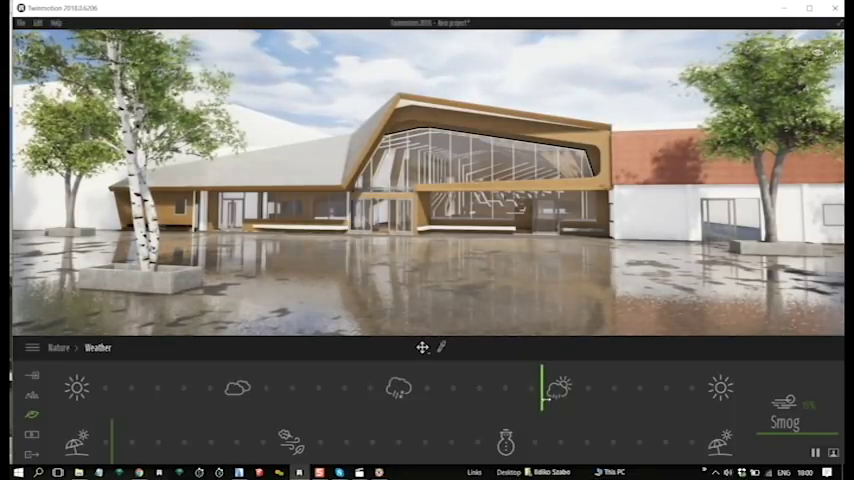
drag(544, 388, 560, 388)
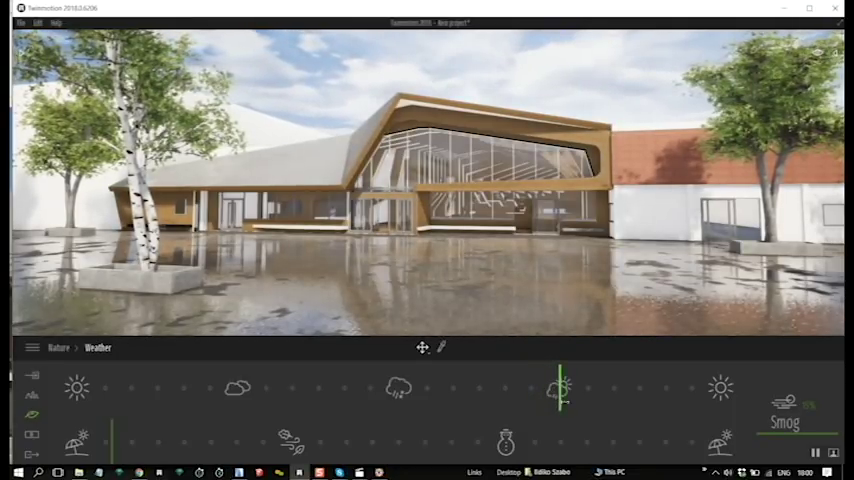
drag(560, 390, 604, 390)
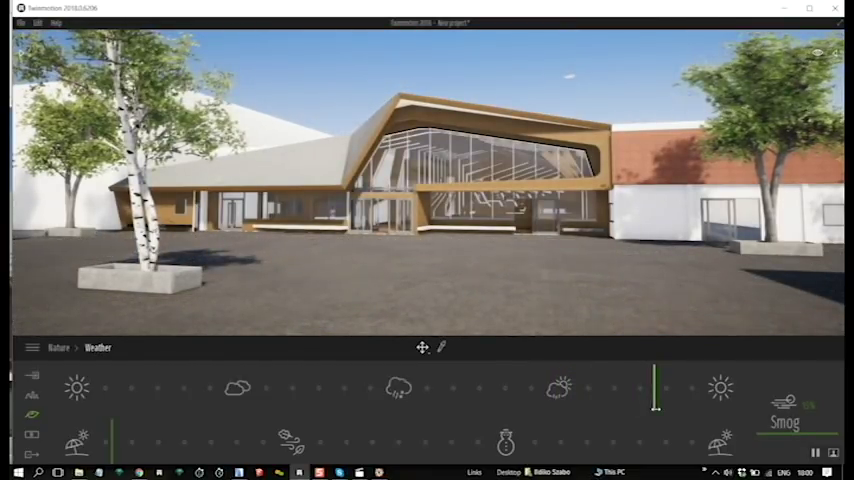
drag(656, 378, 678, 410)
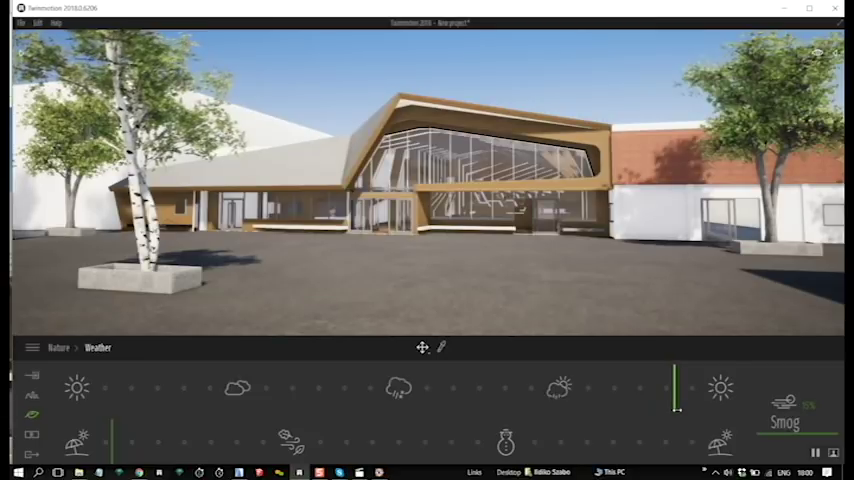
drag(678, 390, 636, 390)
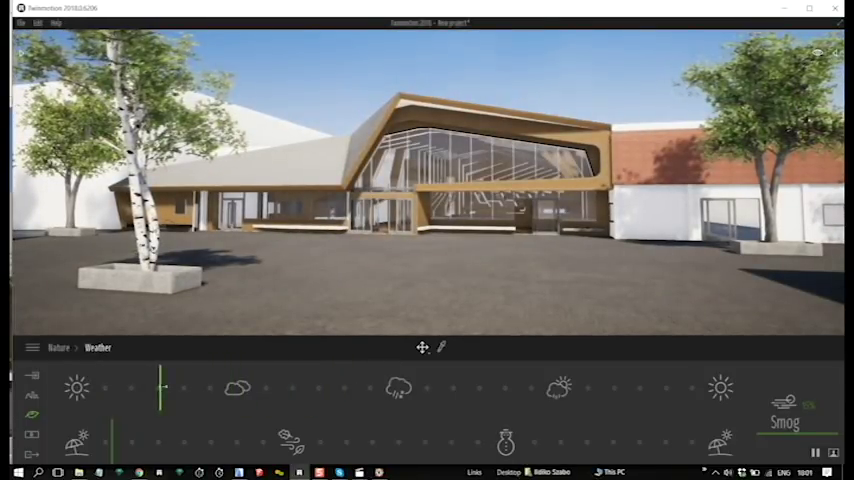
drag(162, 388, 184, 388)
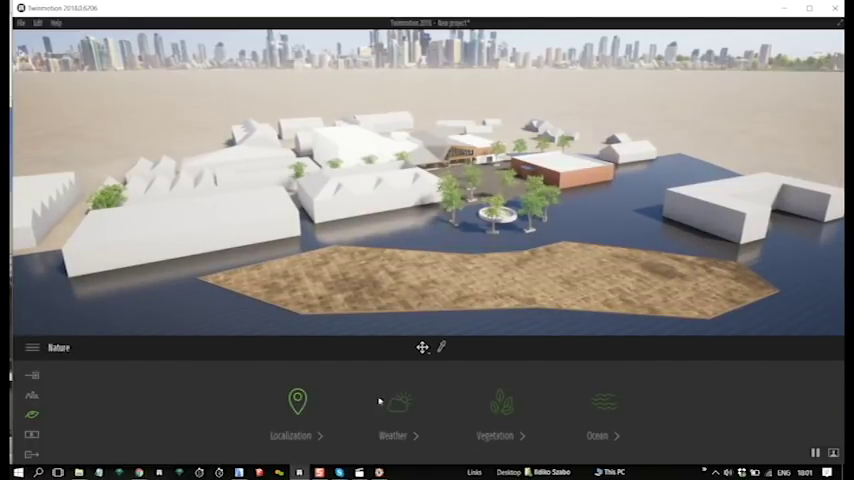
In Nature > Vegetation, browse down through the Trees library catalogue.
click(494, 410)
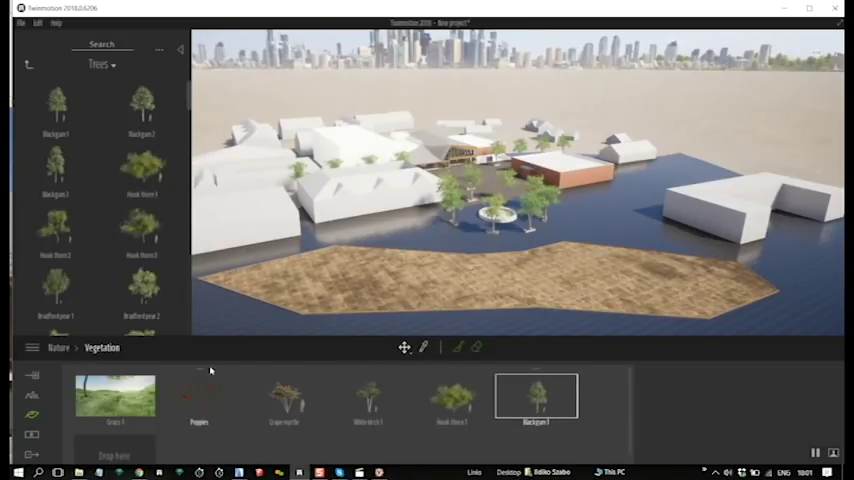
scroll(down, 3)
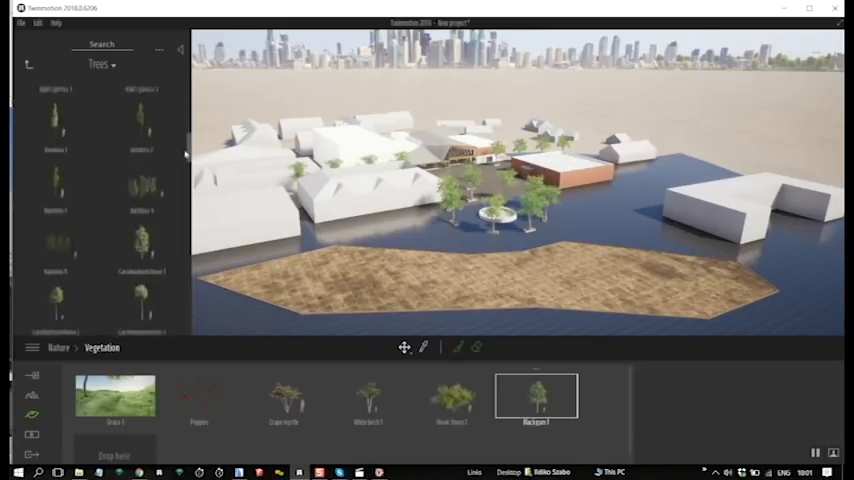
scroll(down, 3)
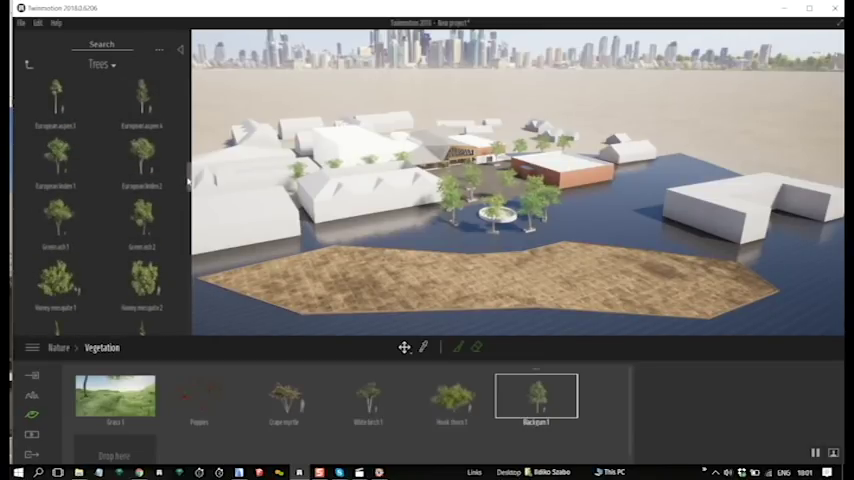
scroll(down, 3)
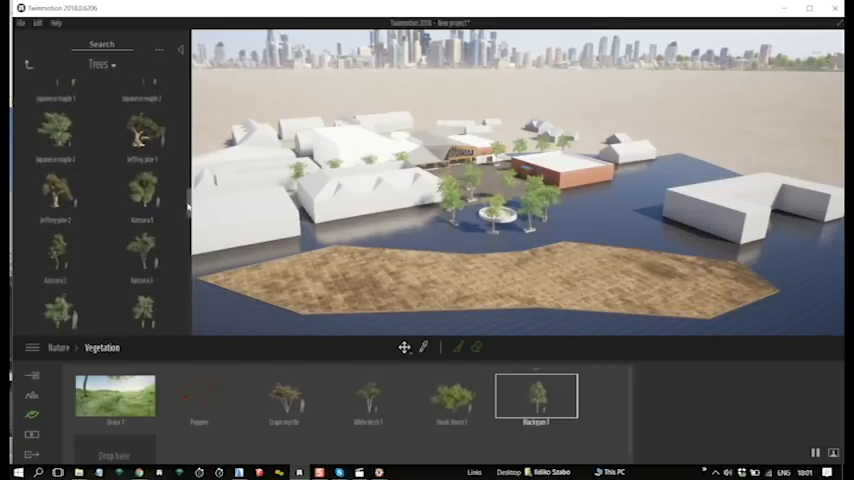
scroll(down, 3)
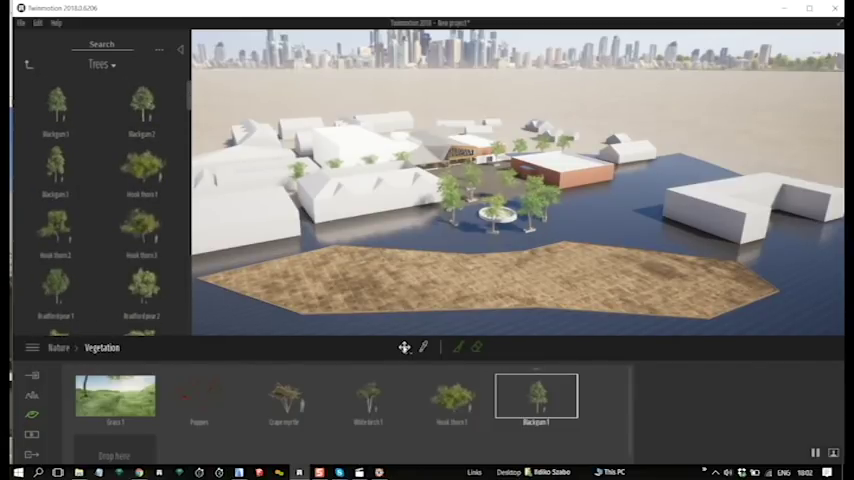
Select several tree species plus grass for the scatter brush.
click(284, 396)
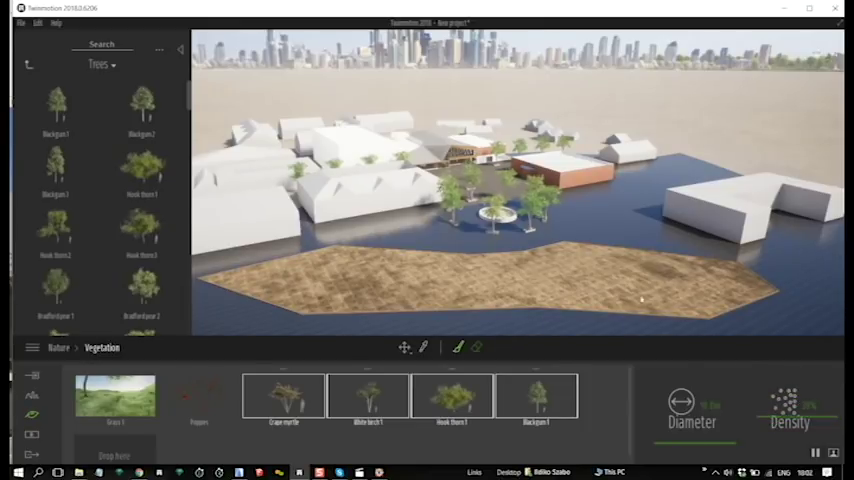
click(320, 284)
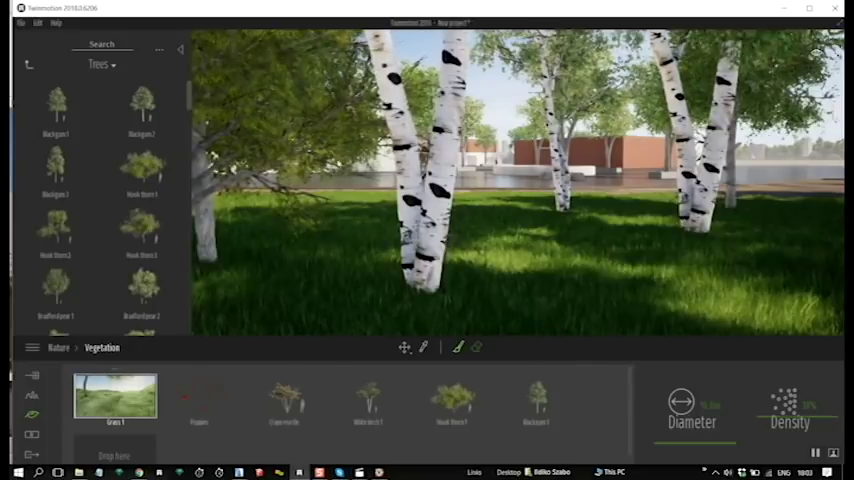
click(198, 396)
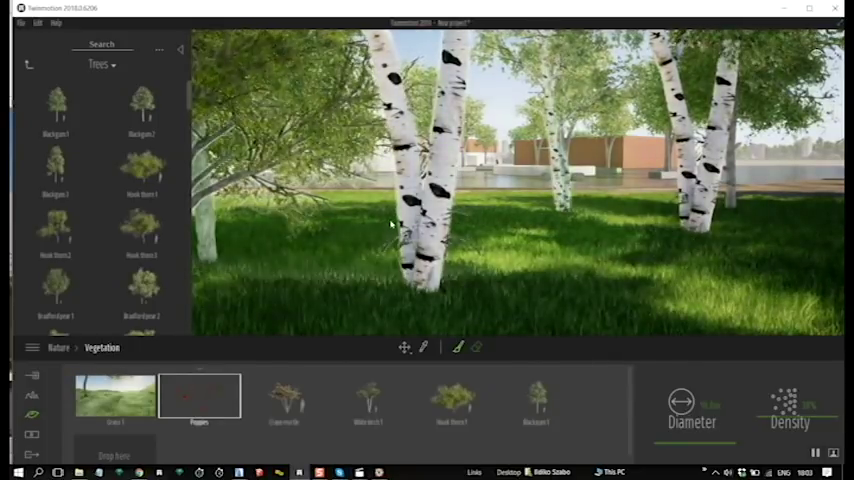
click(200, 396)
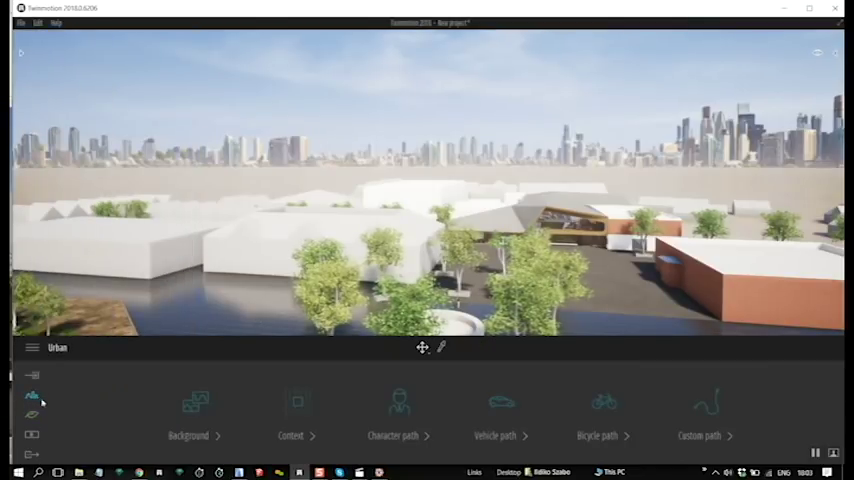
In Urban > Background > Picture, preview the Rural backdrop panorama.
click(196, 402)
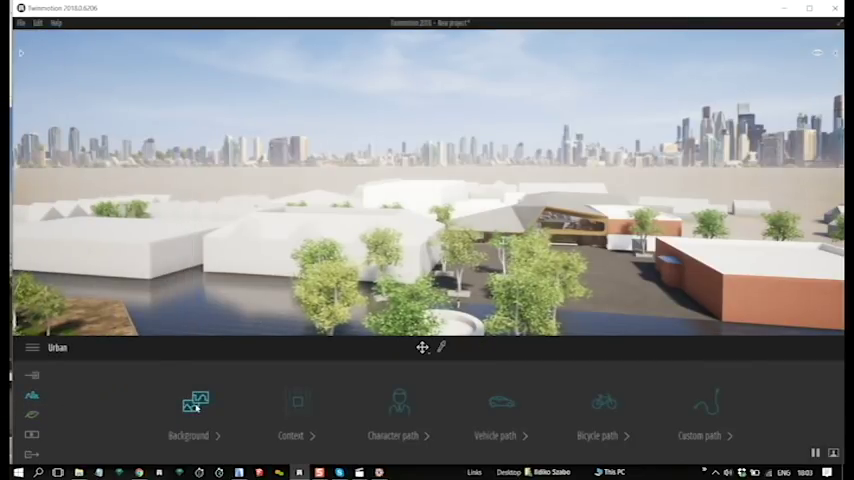
click(188, 410)
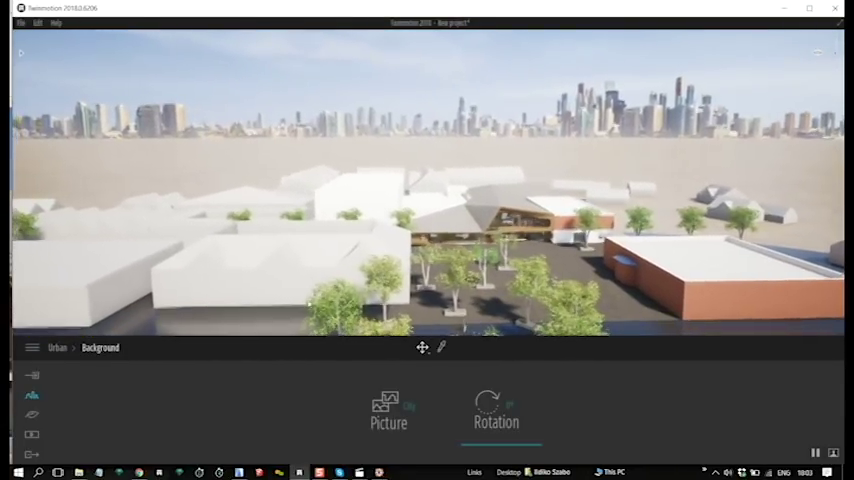
click(388, 412)
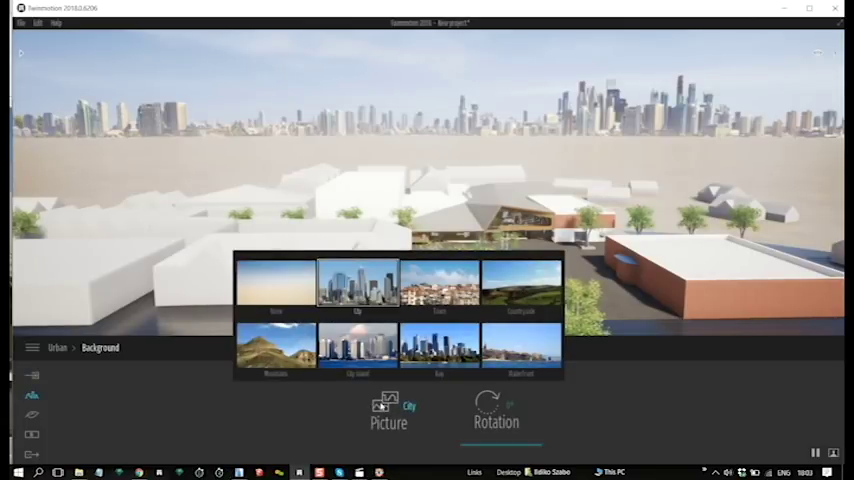
click(276, 282)
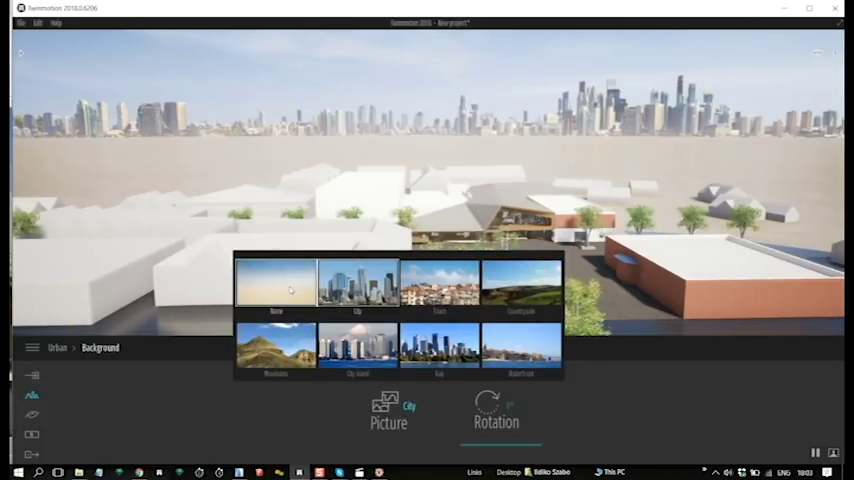
click(276, 284)
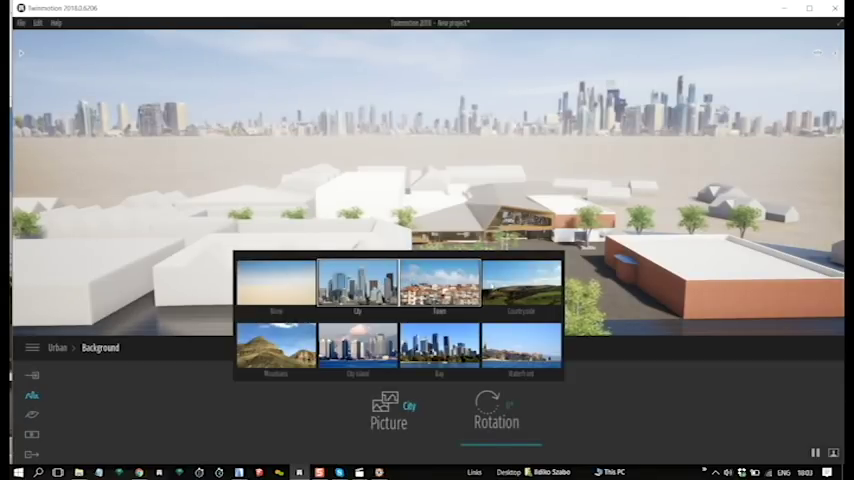
Try Country and City island, keep the city skyline and rotate it around the scene.
click(520, 284)
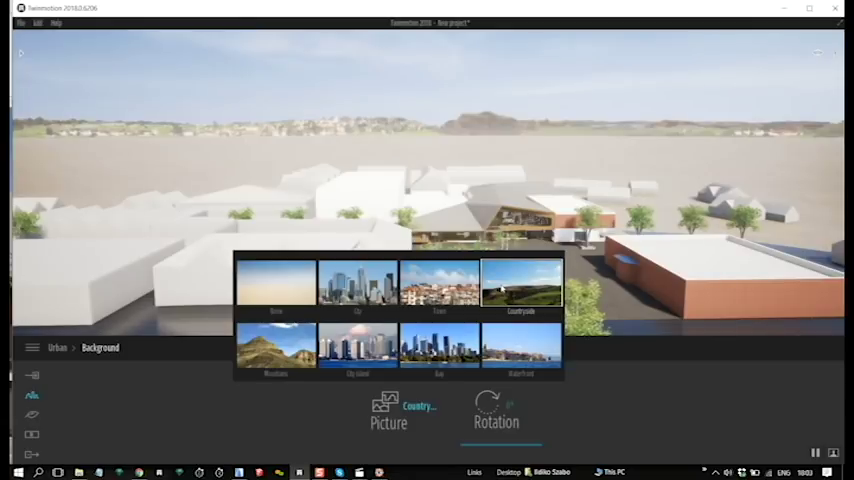
click(520, 344)
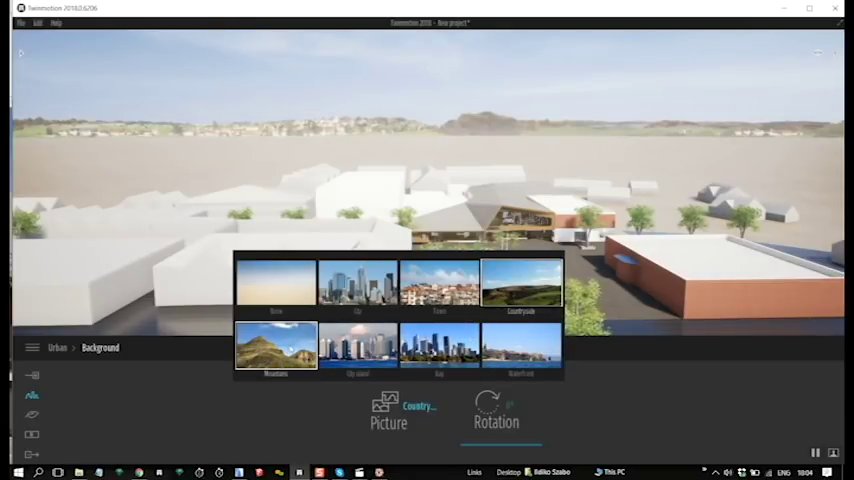
click(356, 344)
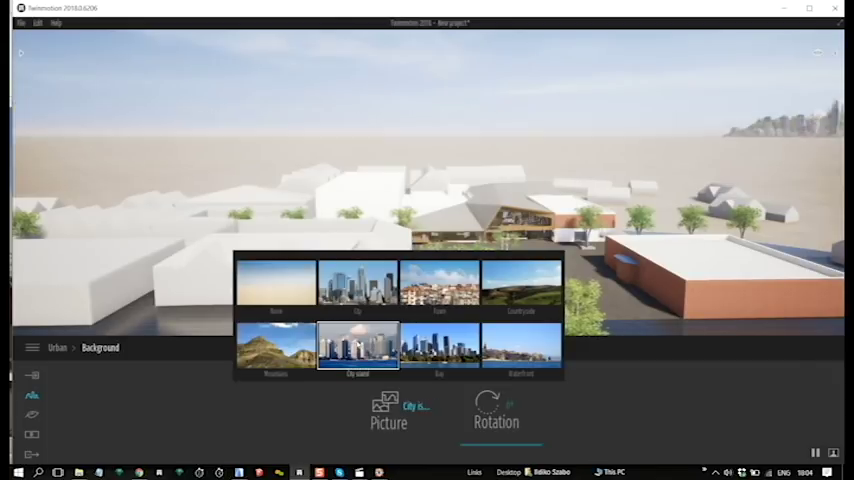
click(356, 282)
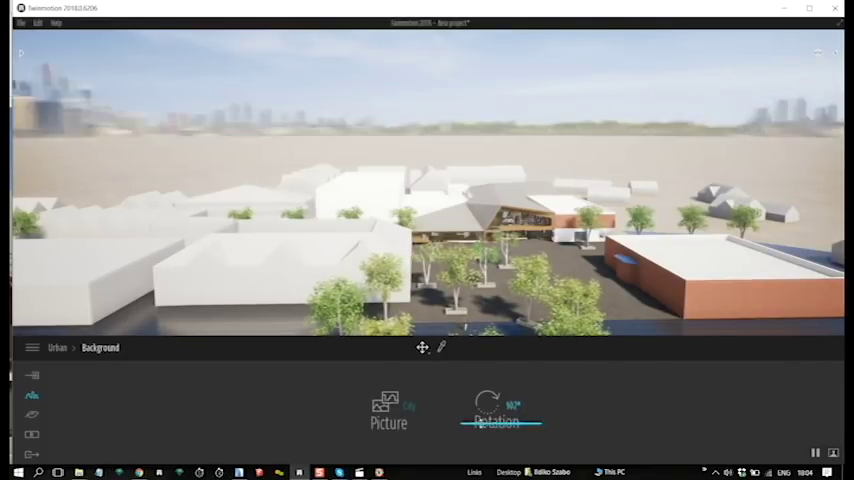
drag(520, 410, 500, 410)
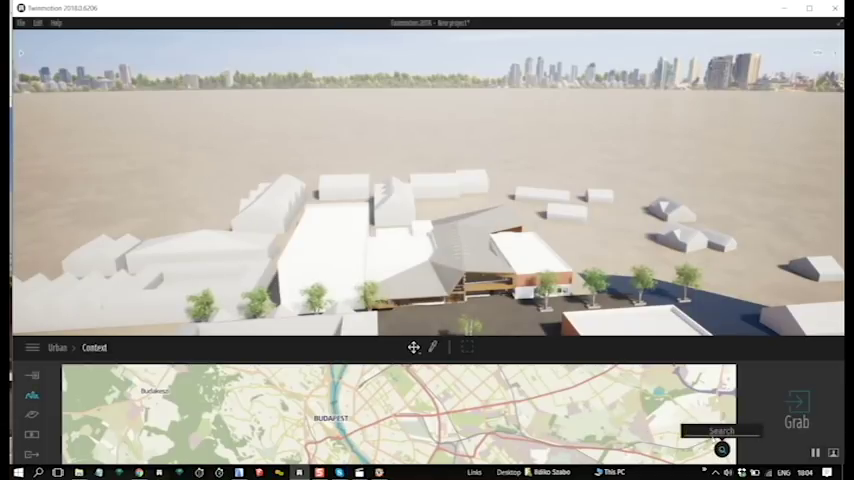
Grab the map area in Urban > Context to import surrounding buildings.
click(716, 430)
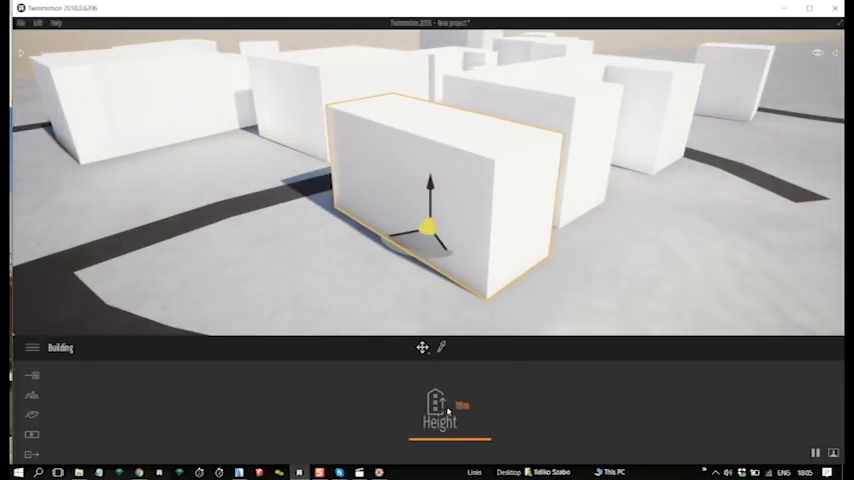
Raise the selected context building's Height slider to about 20 m.
drag(450, 432, 438, 432)
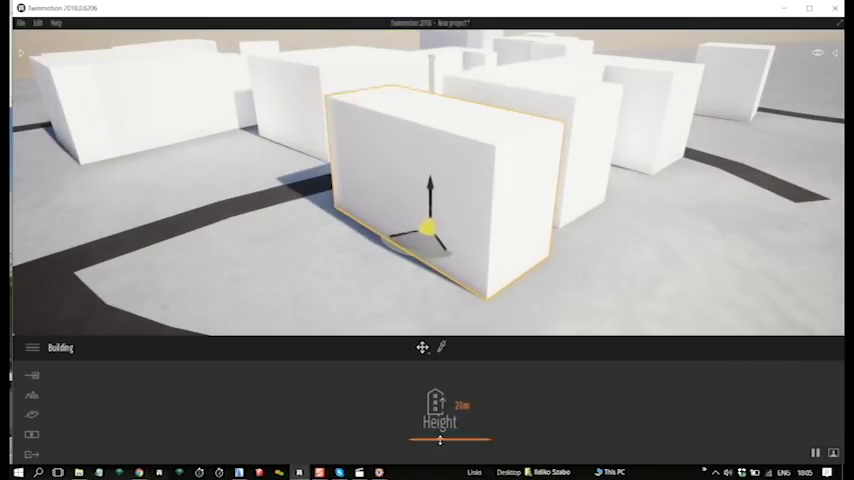
drag(448, 440, 440, 440)
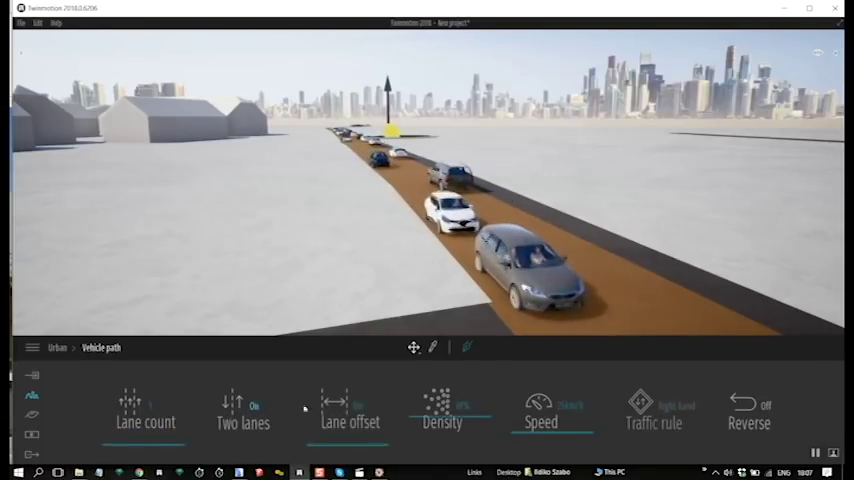
Adjust the traffic settings on the vehicle path so cars drive along the road.
drag(320, 412, 356, 412)
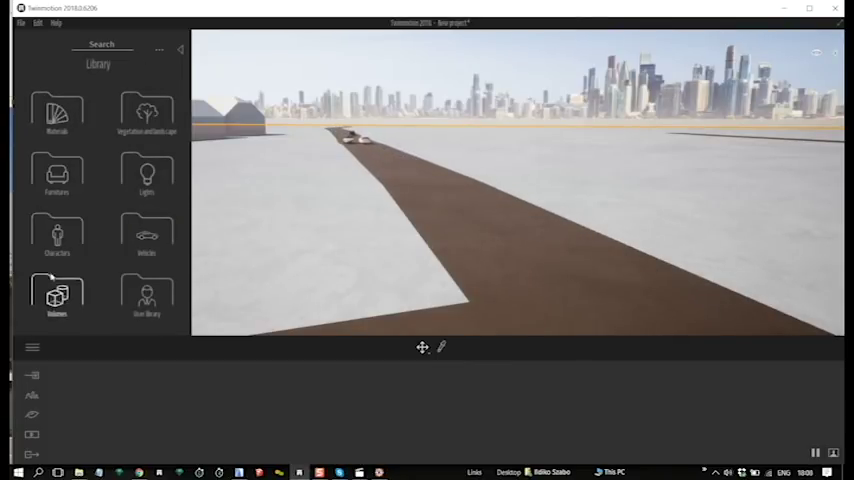
Place a streetlight from the Lights library beside the road and copy it into an evenly spaced row.
click(58, 170)
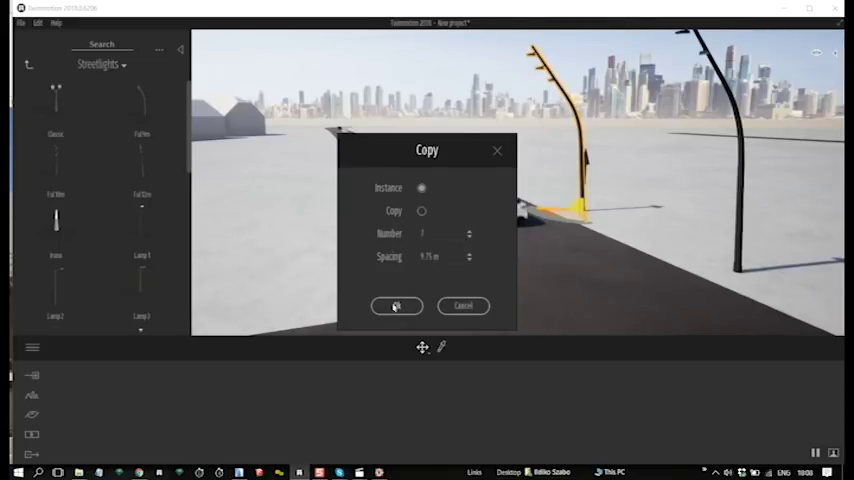
click(396, 306)
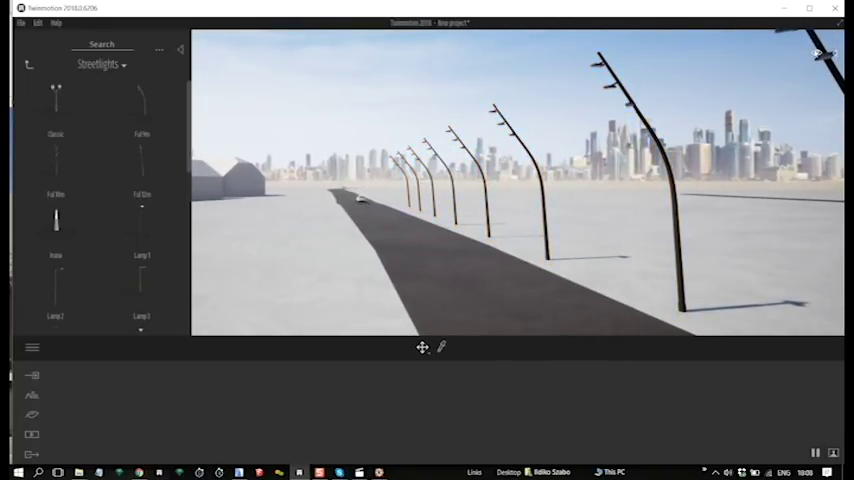
Move the time-of-day slider into the evening, around 20:30-21:00, so the streetlights glow.
click(752, 80)
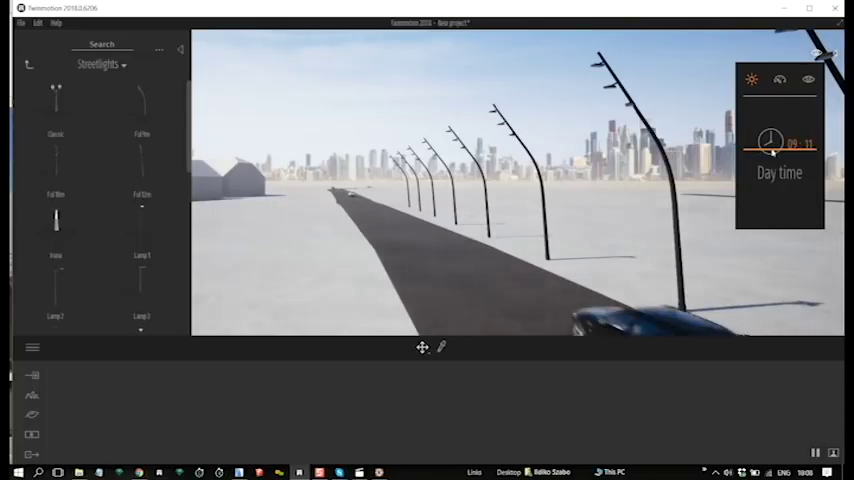
drag(764, 152, 770, 180)
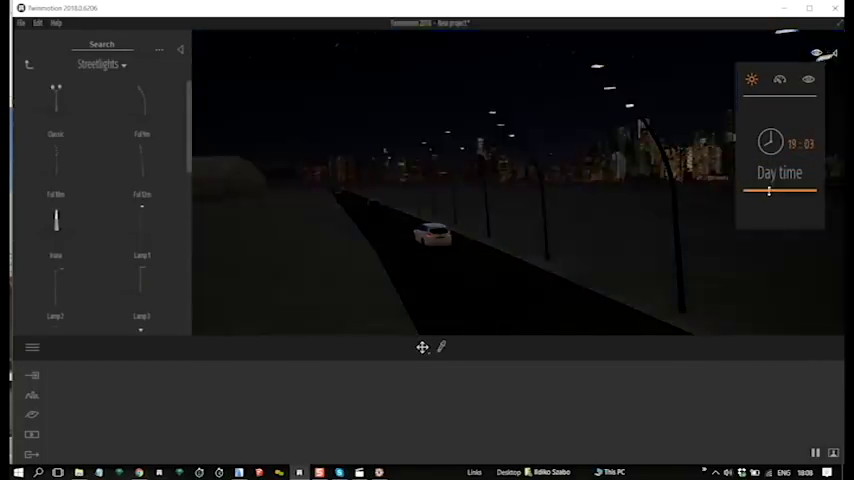
drag(770, 194, 770, 196)
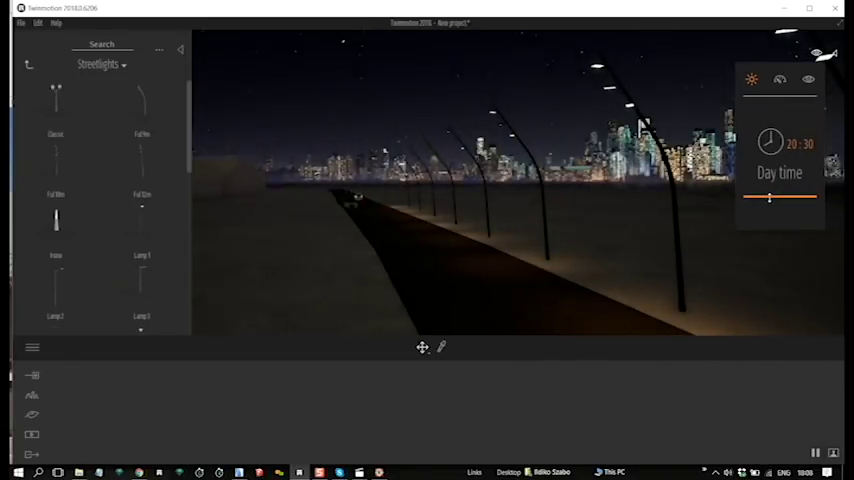
drag(768, 198, 772, 198)
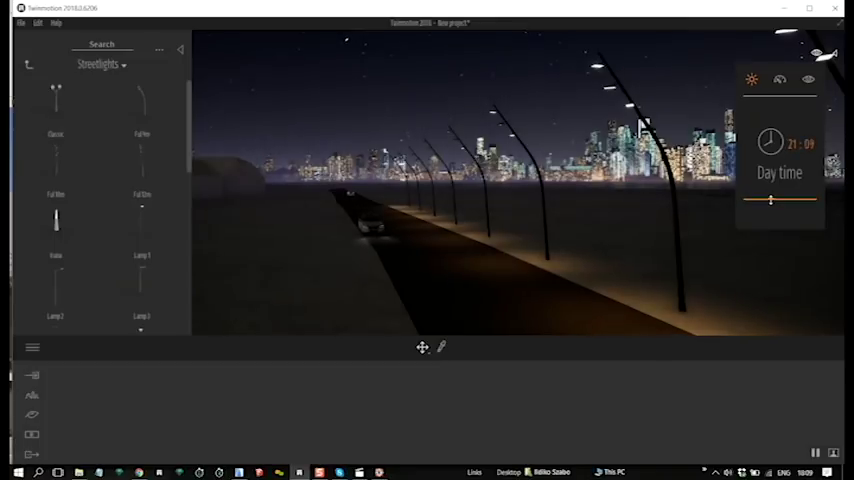
drag(770, 200, 784, 204)
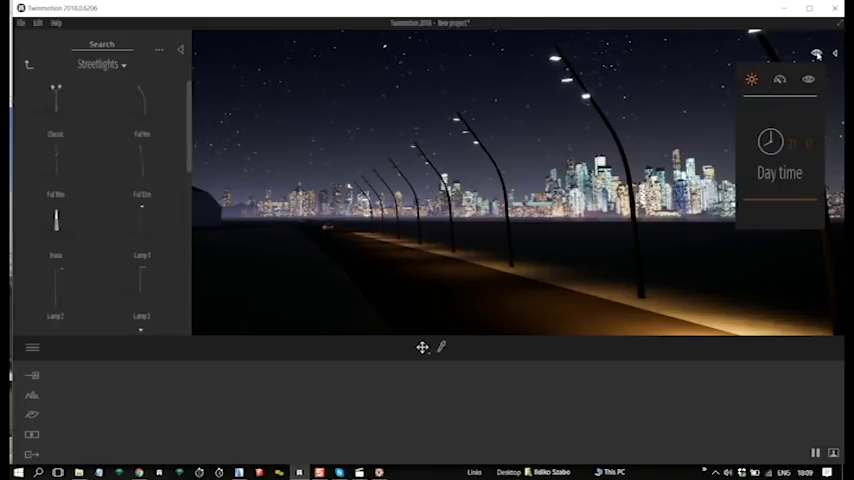
drag(760, 204, 784, 204)
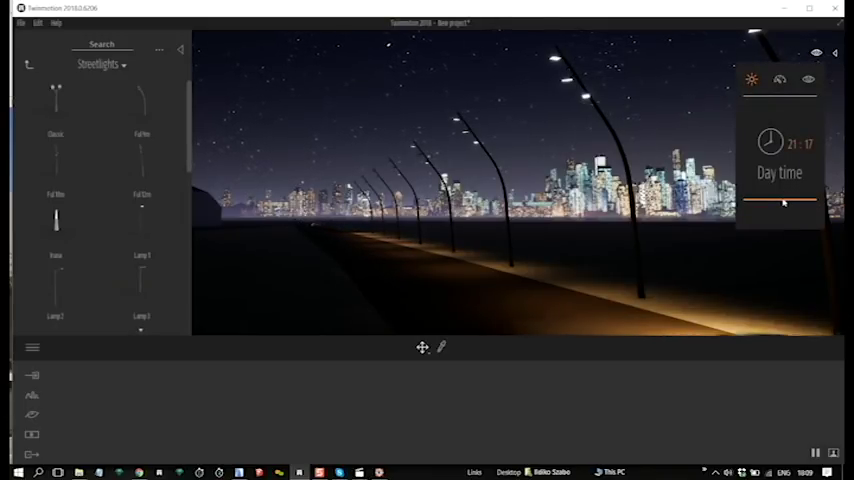
drag(786, 200, 780, 198)
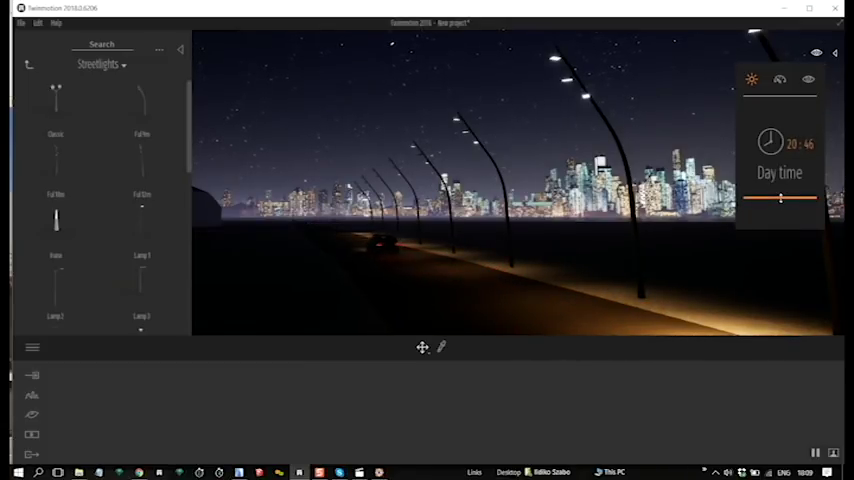
drag(780, 196, 780, 172)
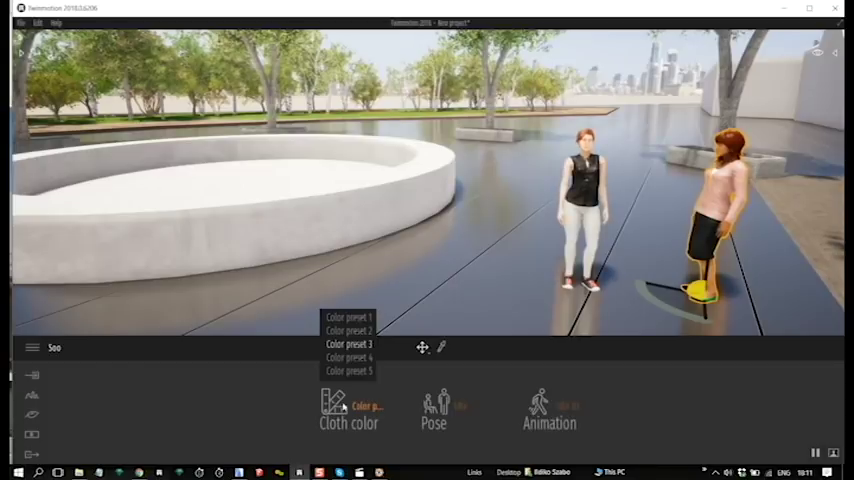
Give the woman Color preset 1 clothing and set her pose to Dancing.
click(348, 318)
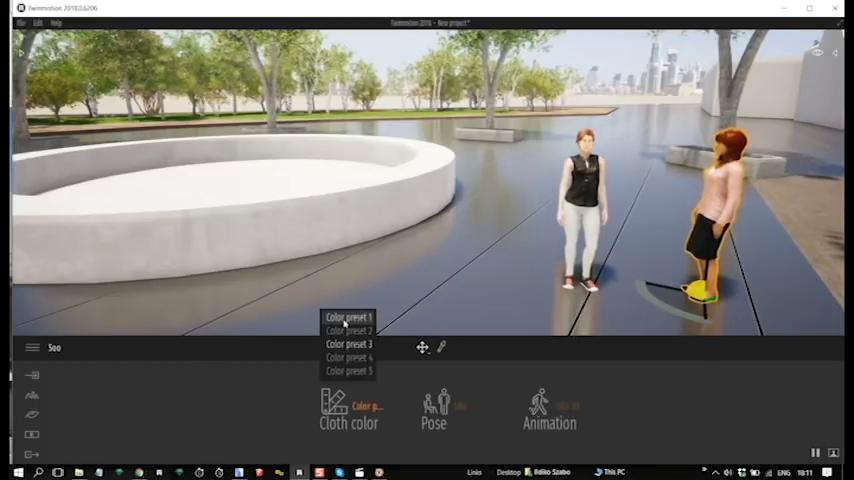
click(348, 330)
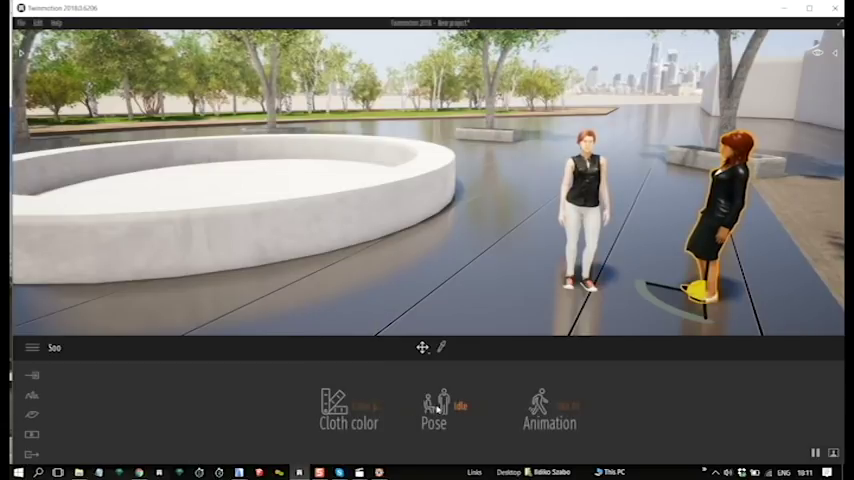
click(432, 410)
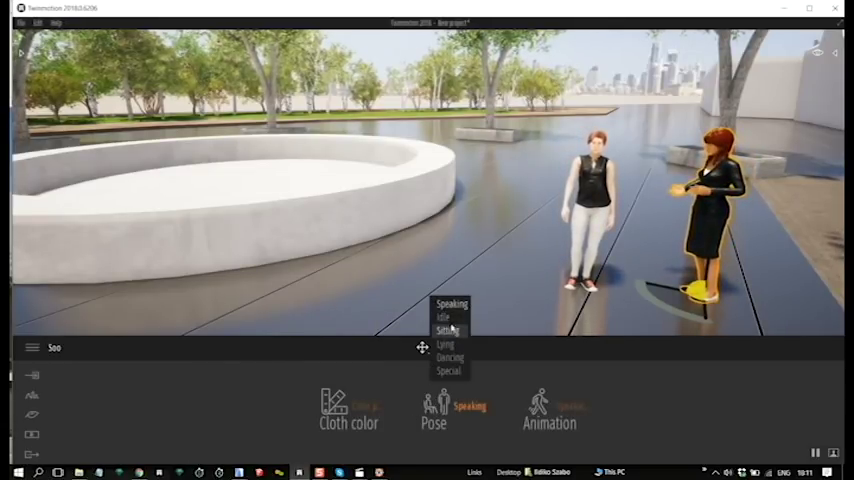
click(444, 344)
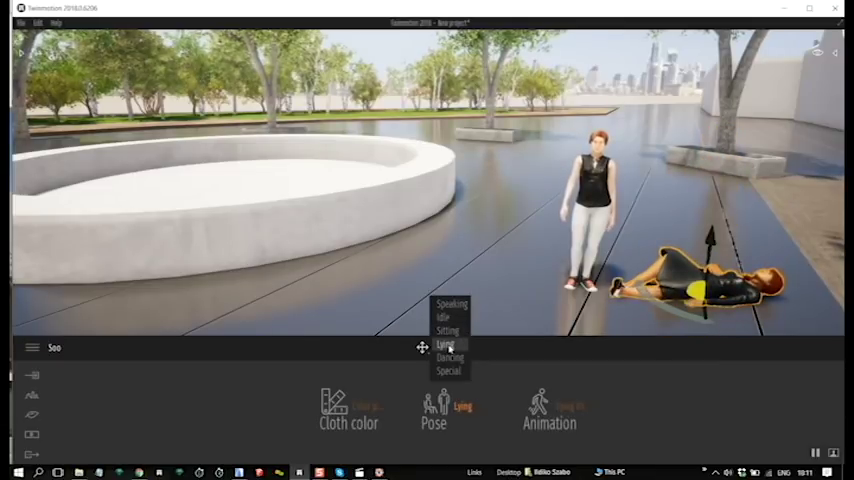
click(450, 356)
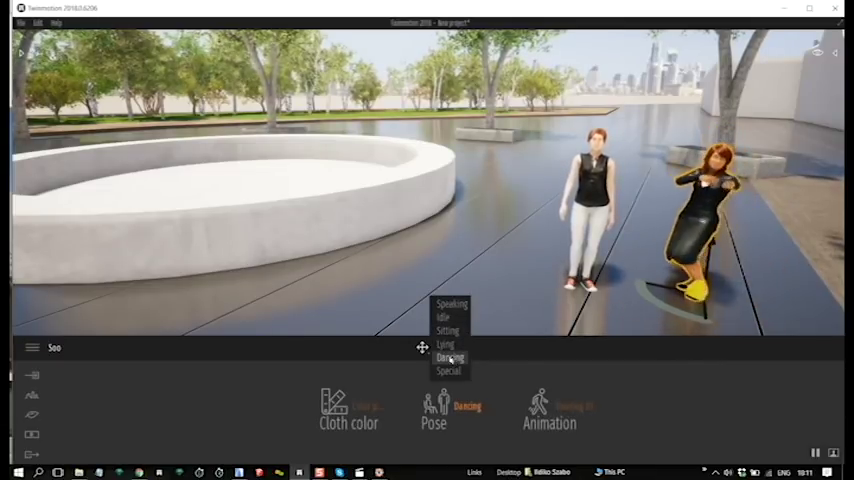
click(448, 356)
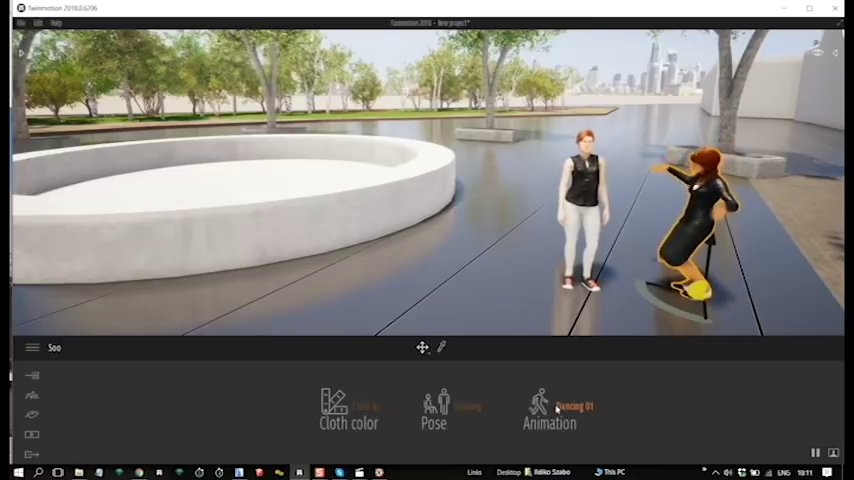
Cycle her animation through Dancing 02, 03 and 04 and settle on one.
click(548, 410)
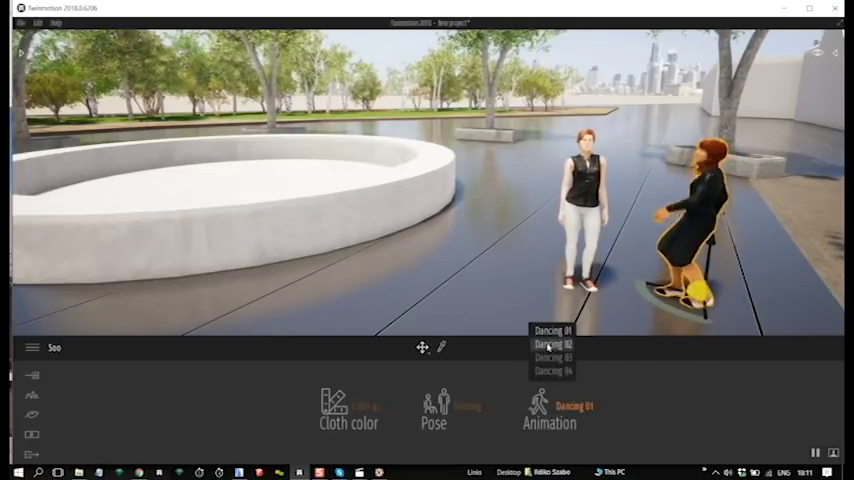
click(552, 344)
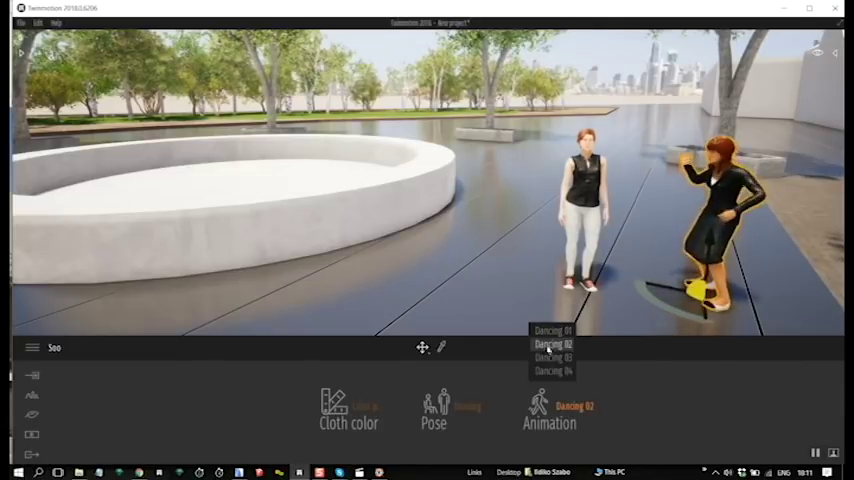
click(554, 356)
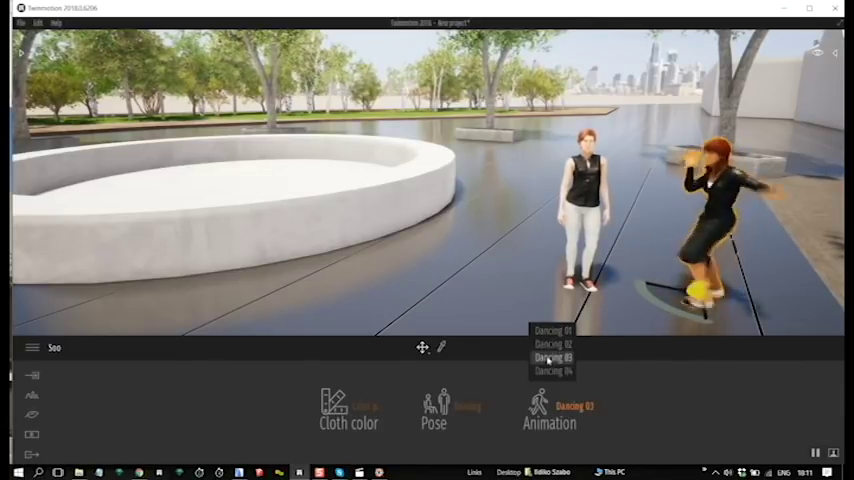
click(552, 370)
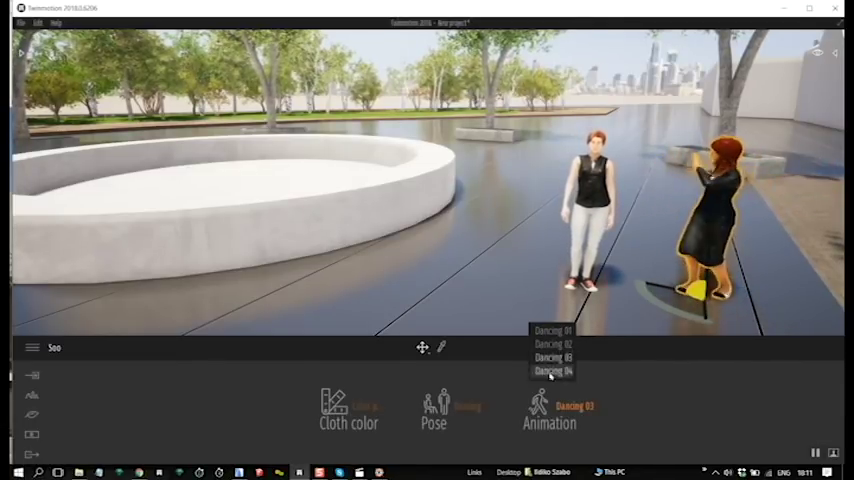
click(552, 370)
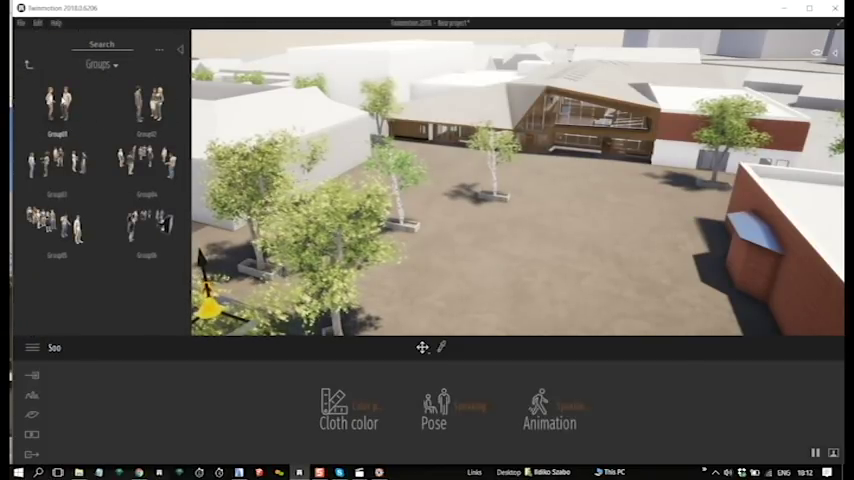
Pick a group of people from the Characters Groups library to place in the courtyard.
click(146, 104)
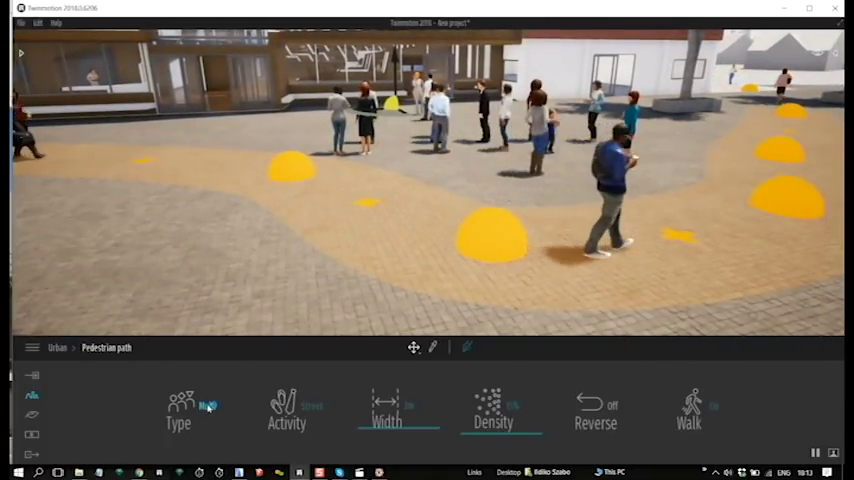
Raise the pedestrian path's density so more people walk across the plaza.
click(176, 412)
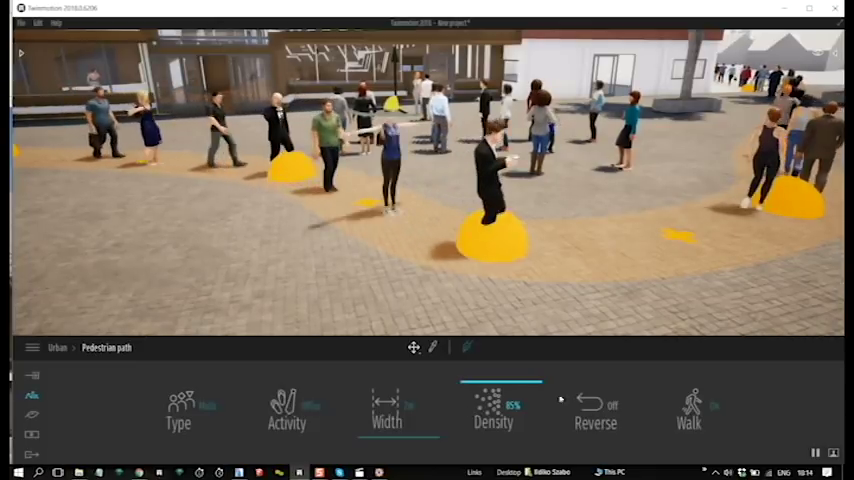
click(688, 404)
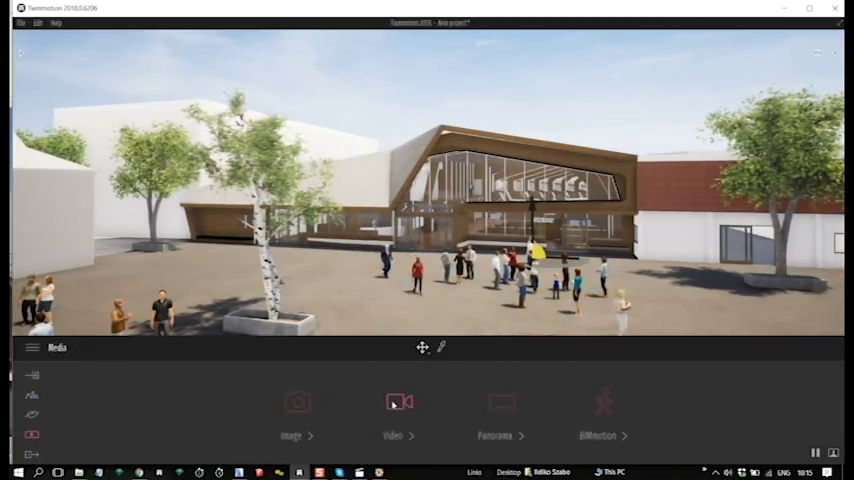
Open the Video section of the Media tab for the courtyard scene.
click(392, 400)
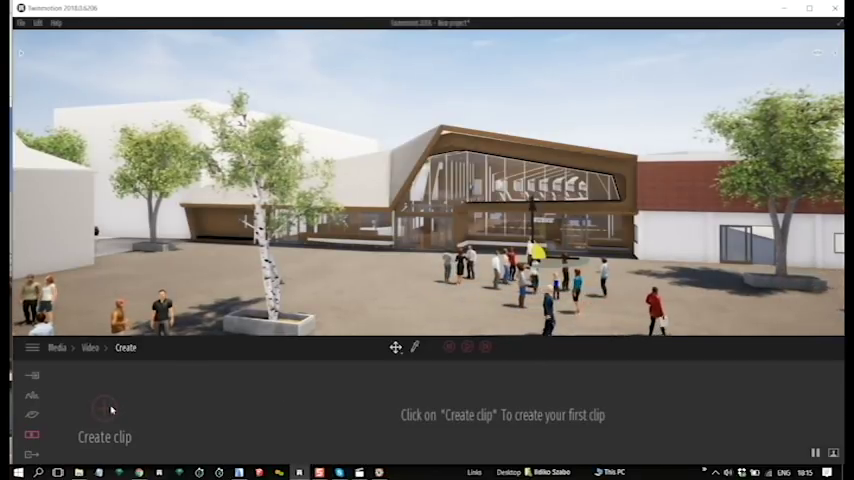
Create the first video clip and play then stop its camera-motion preview.
click(104, 412)
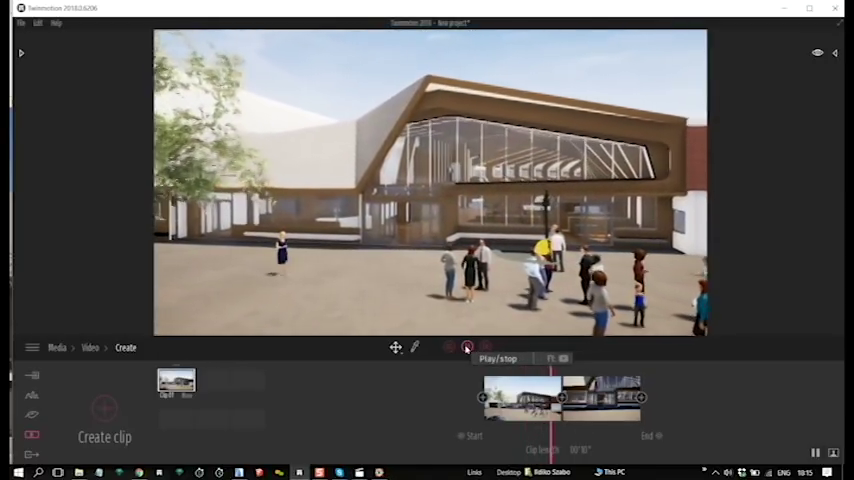
click(466, 348)
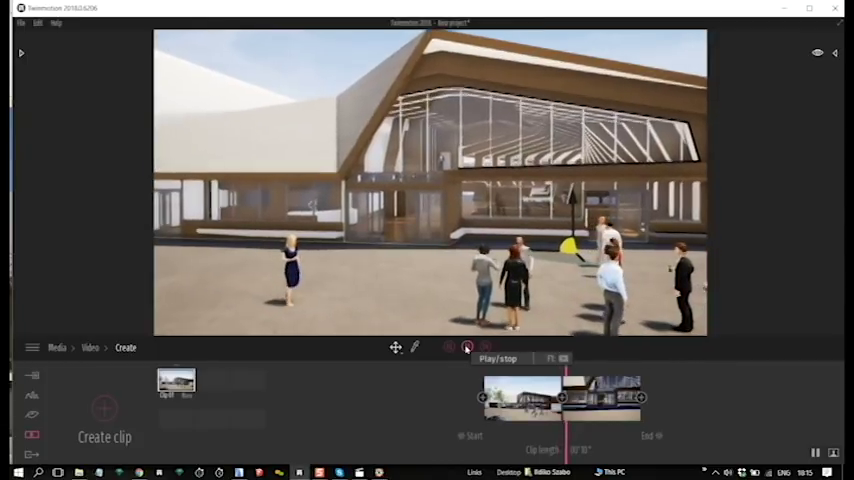
click(468, 348)
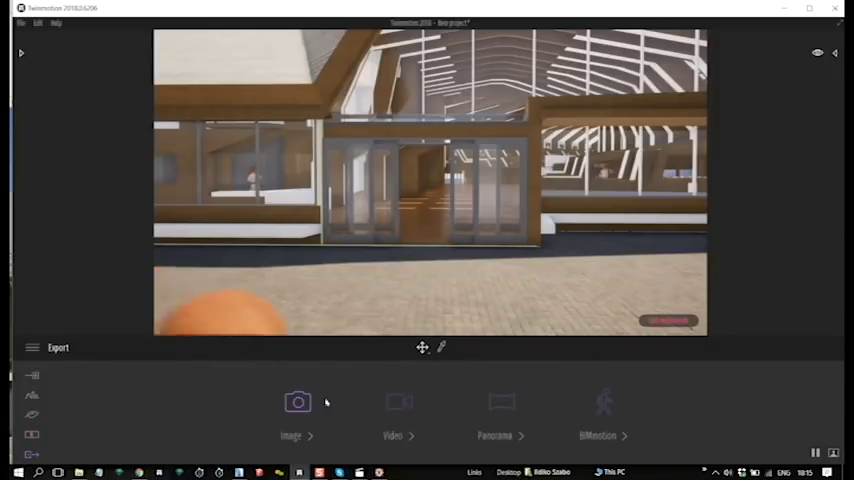
View the video export settings for format, mode and 360 resolution, then switch to the browser.
click(400, 410)
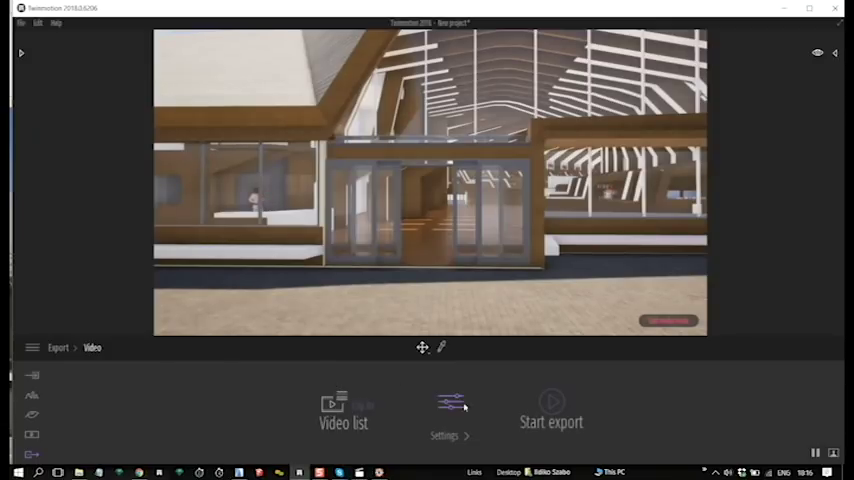
click(450, 408)
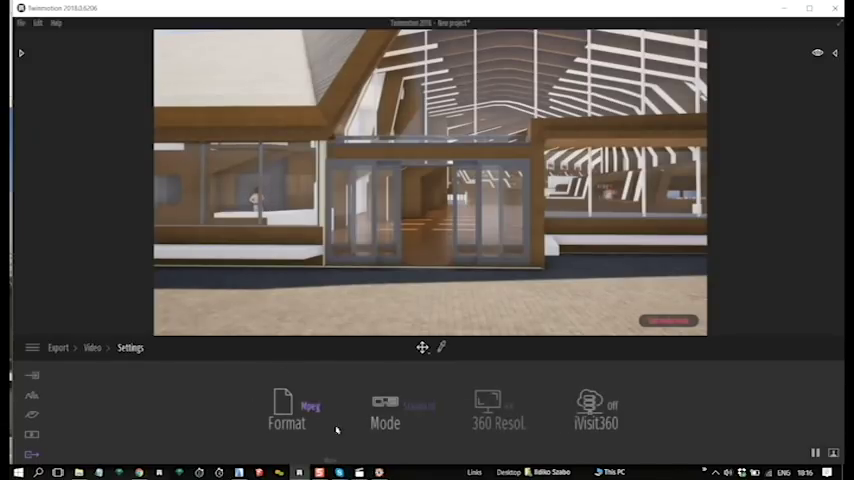
click(384, 410)
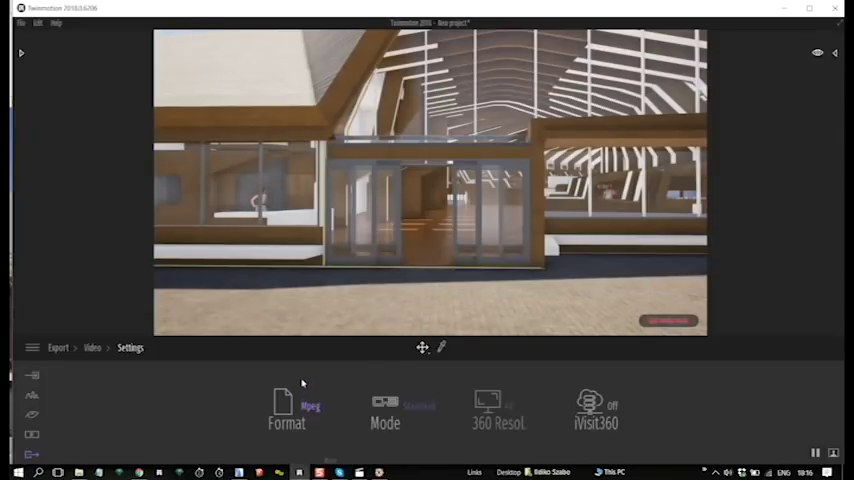
key(alt+tab)
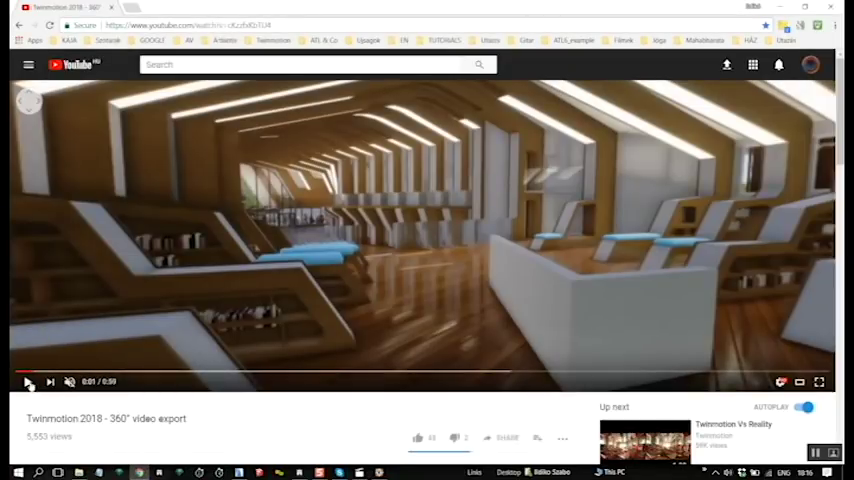
Play the 'Twinmotion 2018 - 360° video export' YouTube example.
click(28, 380)
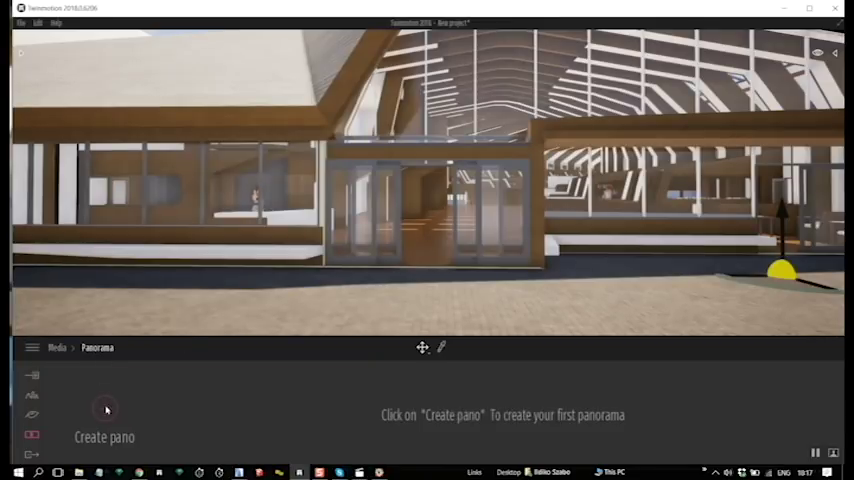
Review the Panorama export options (Pano list, Settings, Start export) and return to the export types.
click(104, 412)
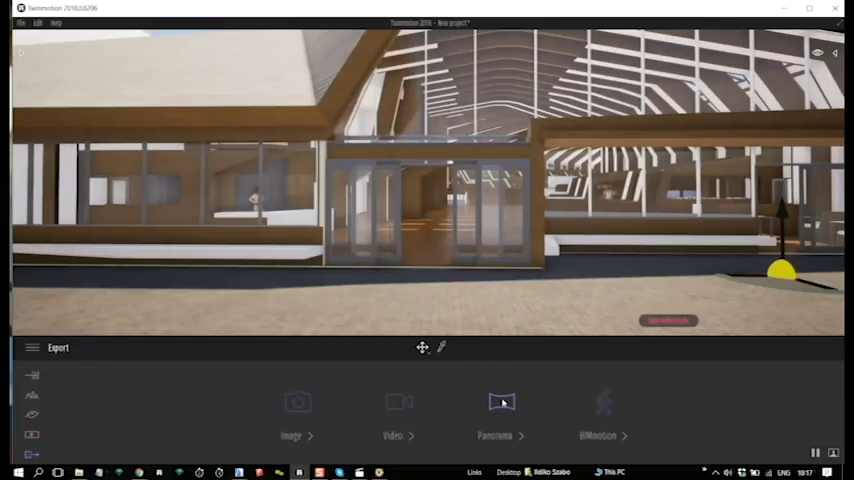
click(500, 404)
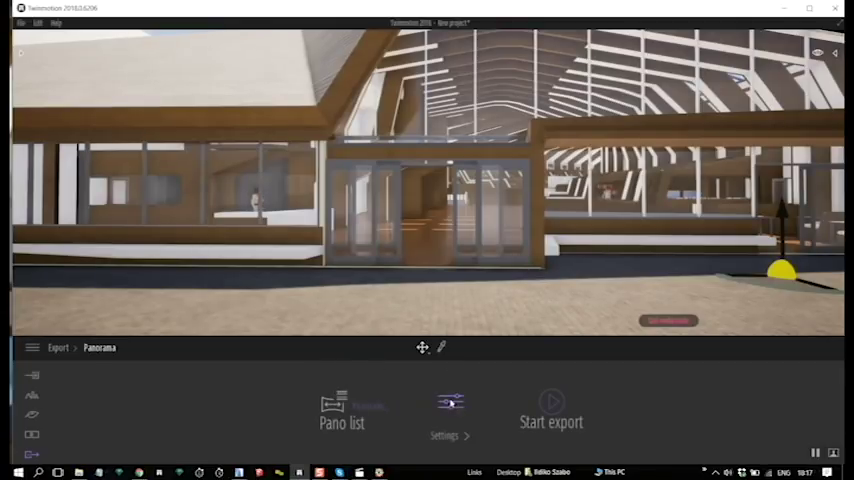
click(448, 408)
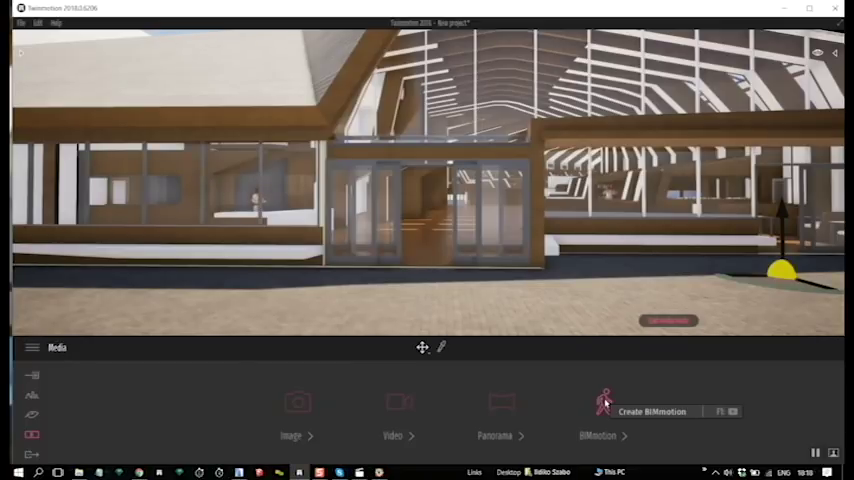
Add a BIMmotion start point for the model and launch the presentation from its thumbnail.
click(652, 412)
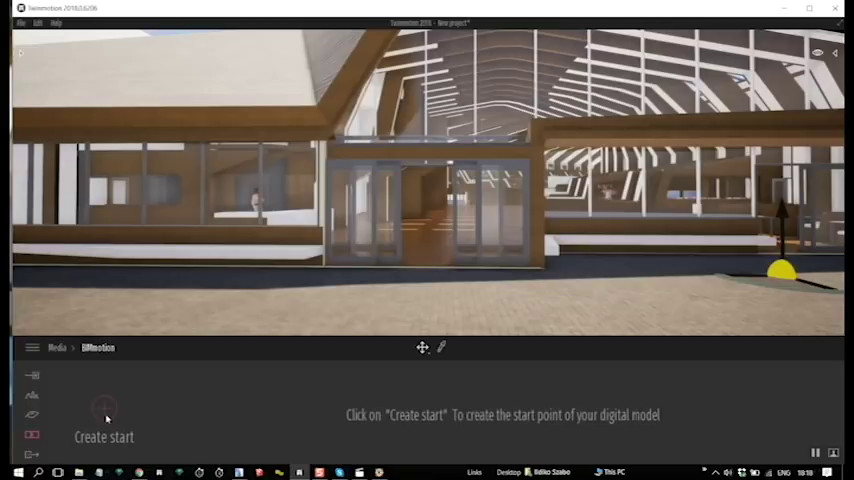
click(104, 416)
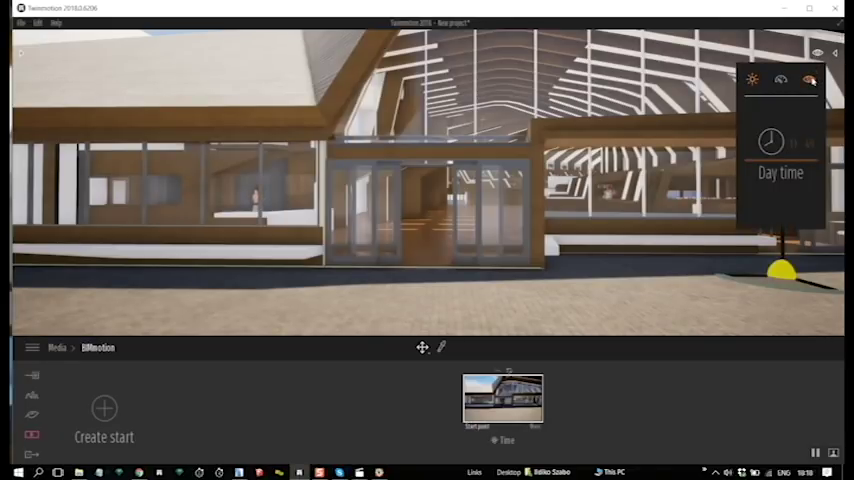
click(810, 80)
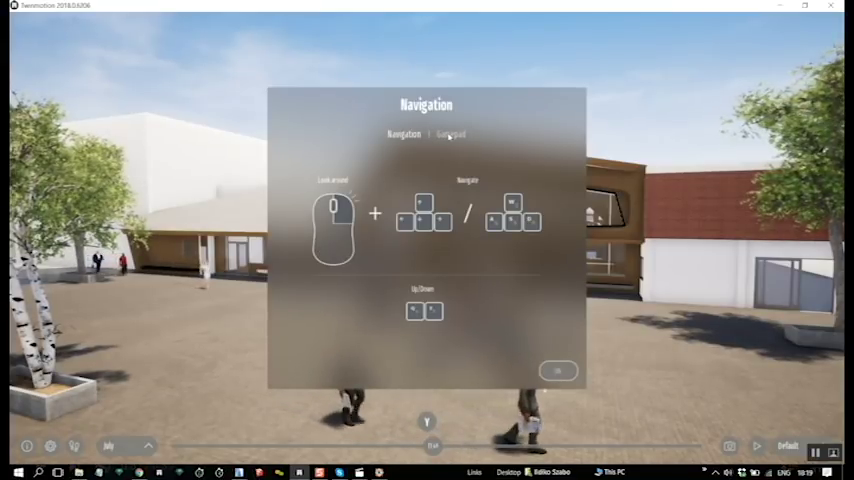
View the Gamepad navigation guide, dismiss it, and confirm Windowed, Very High quality settings.
click(450, 132)
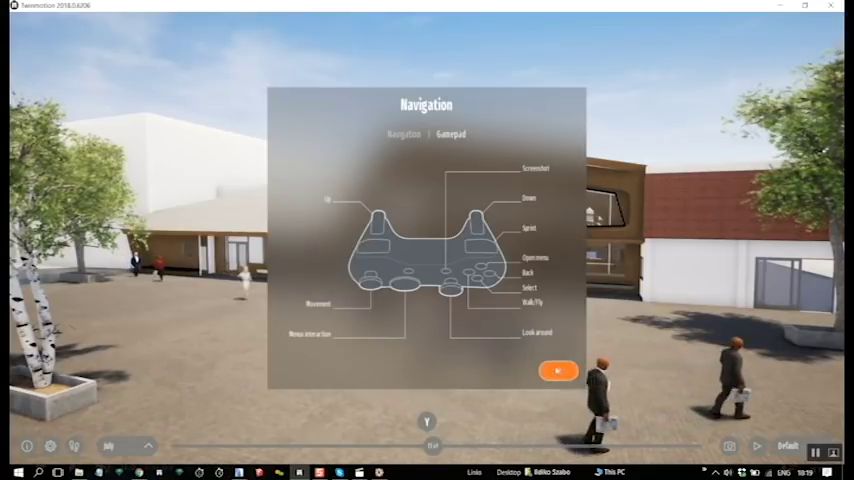
click(560, 372)
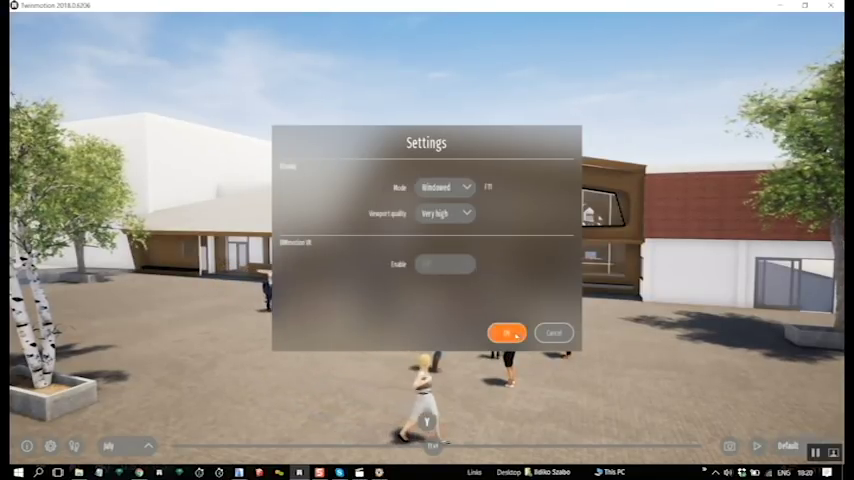
click(506, 332)
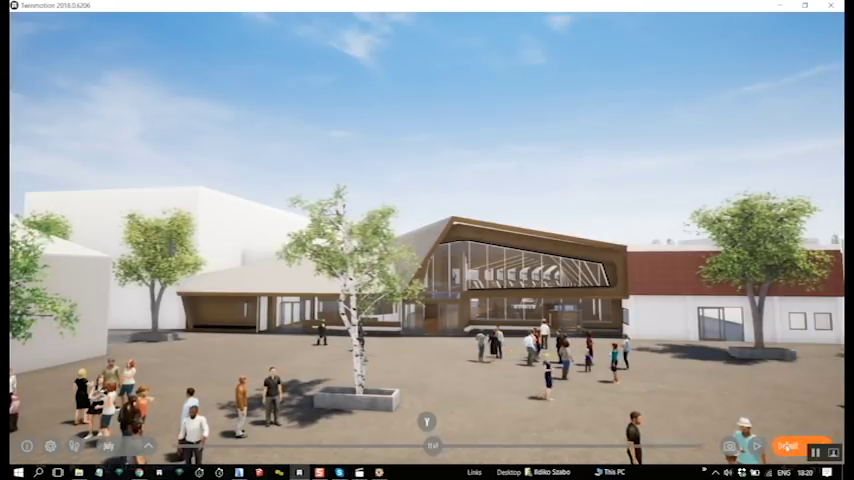
Exit the BIMmotion plaza presentation to the Novedge Twinmotion 2018 product page.
click(788, 448)
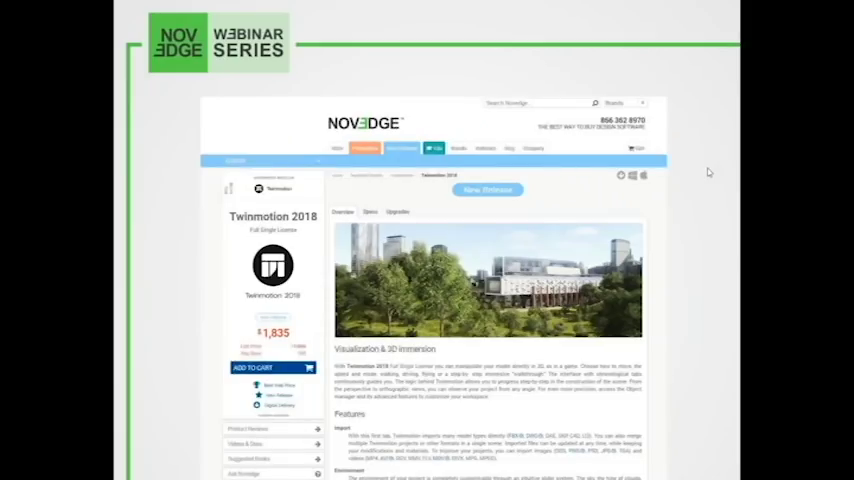
mouse_move(756, 10)
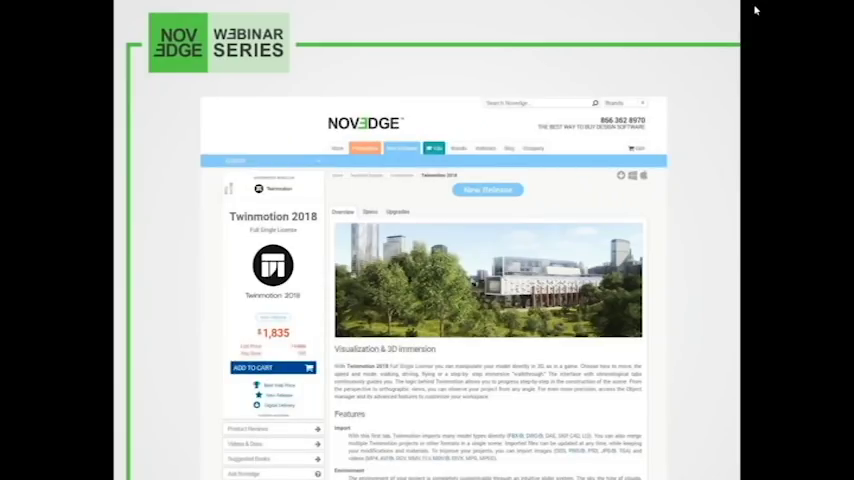
mouse_move(624, 46)
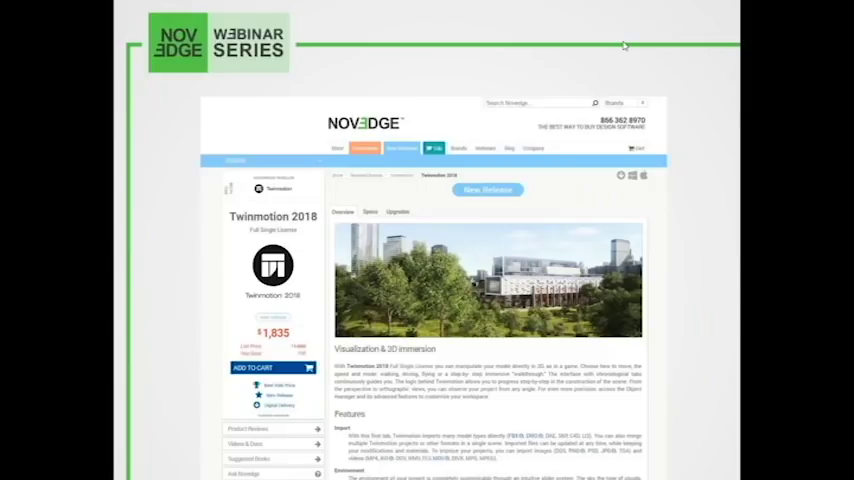
mouse_move(624, 46)
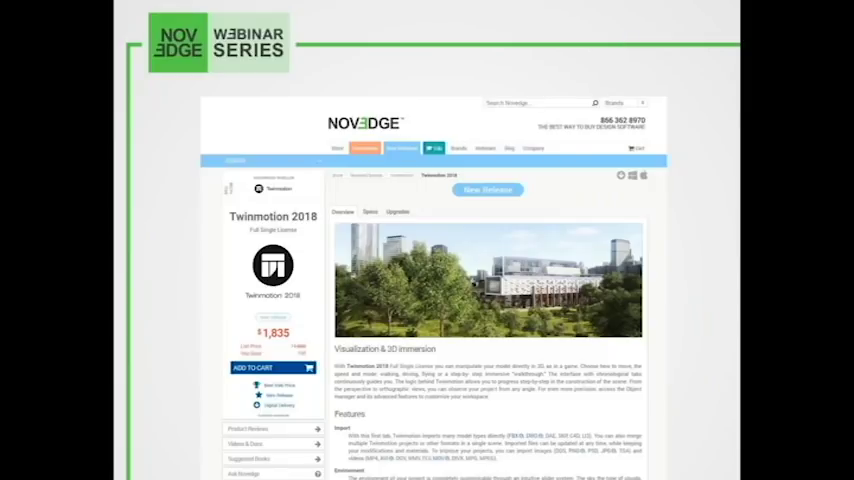